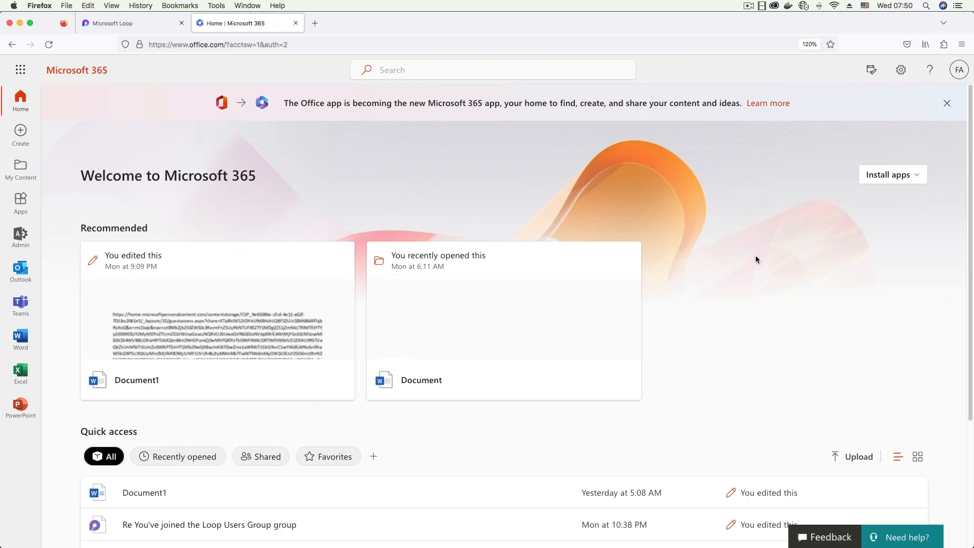
mouse_move(607, 197)
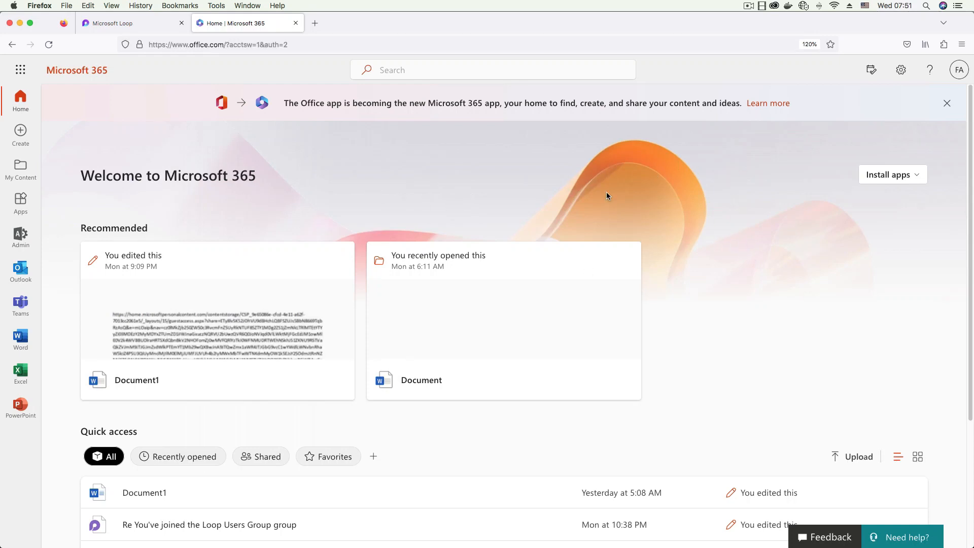
mouse_move(807, 256)
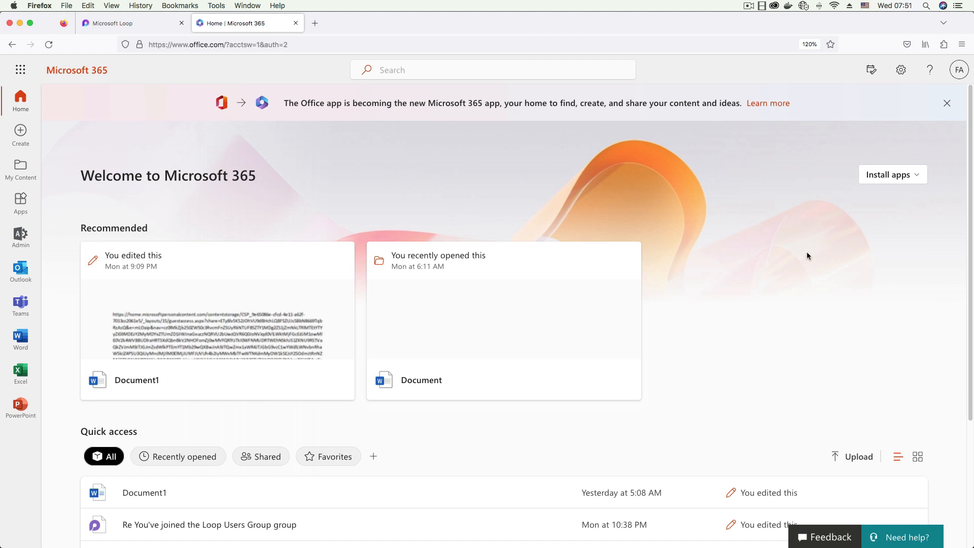
Step: Open Admin, expand Teams & groups, zoom the browser to 120%, and load Active teams & groups
scroll(down, 3)
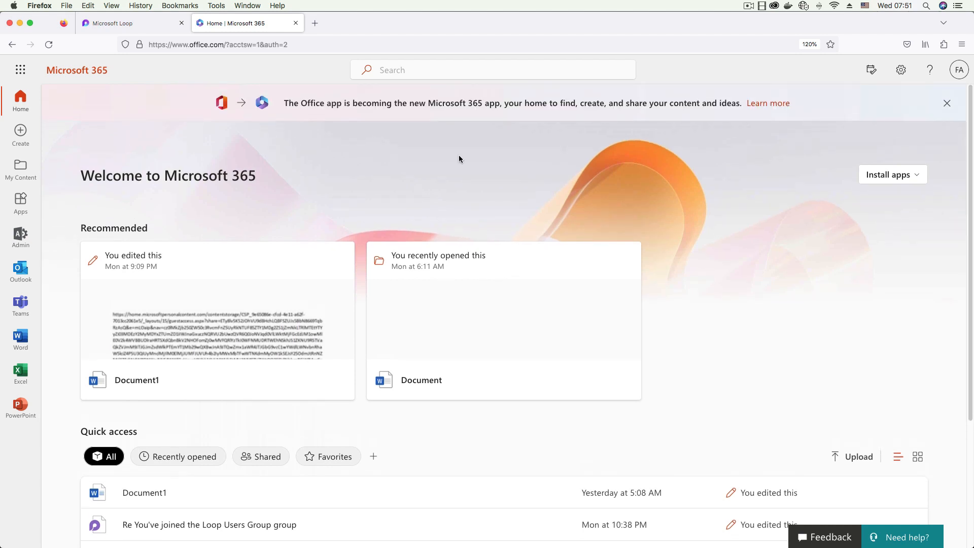
mouse_move(784, 240)
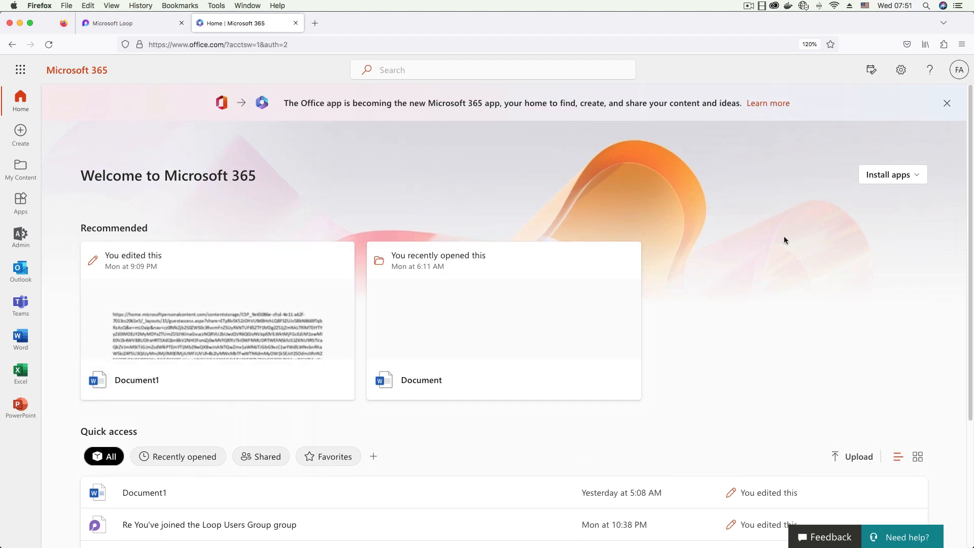
mouse_move(789, 255)
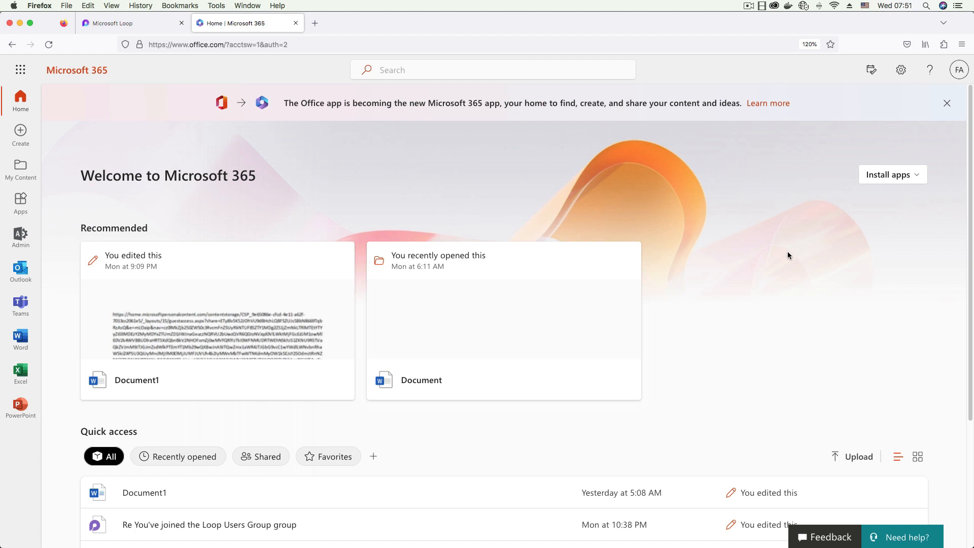
mouse_move(736, 275)
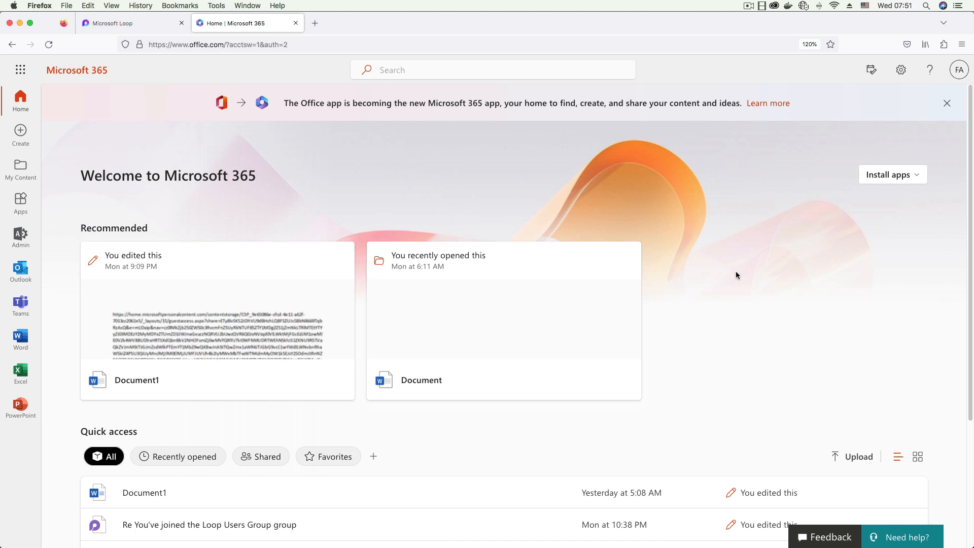
mouse_move(959, 230)
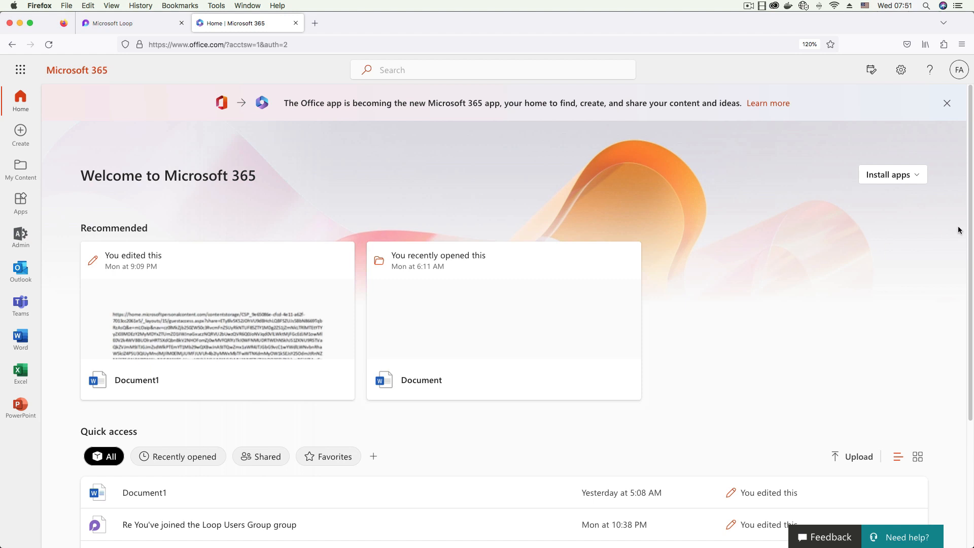
mouse_move(367, 165)
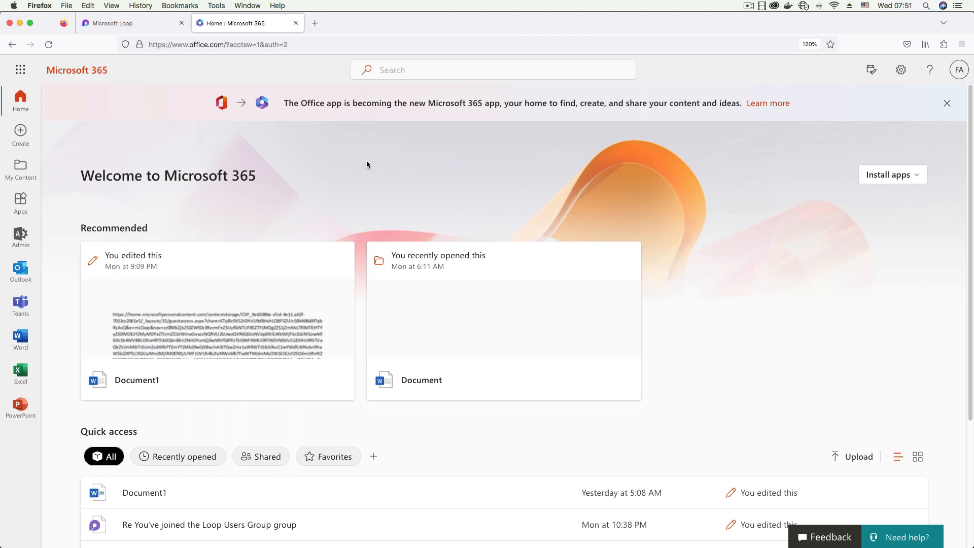
mouse_move(378, 177)
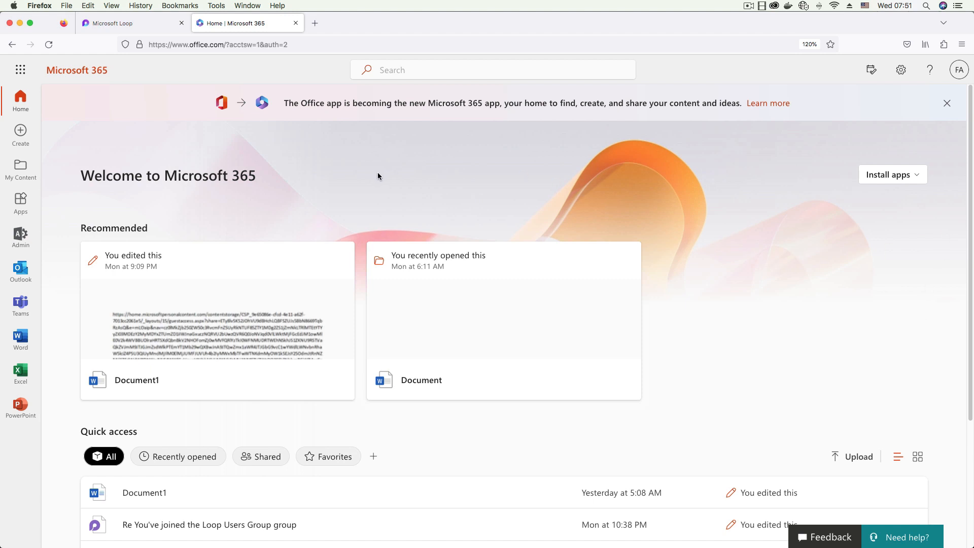
mouse_move(196, 156)
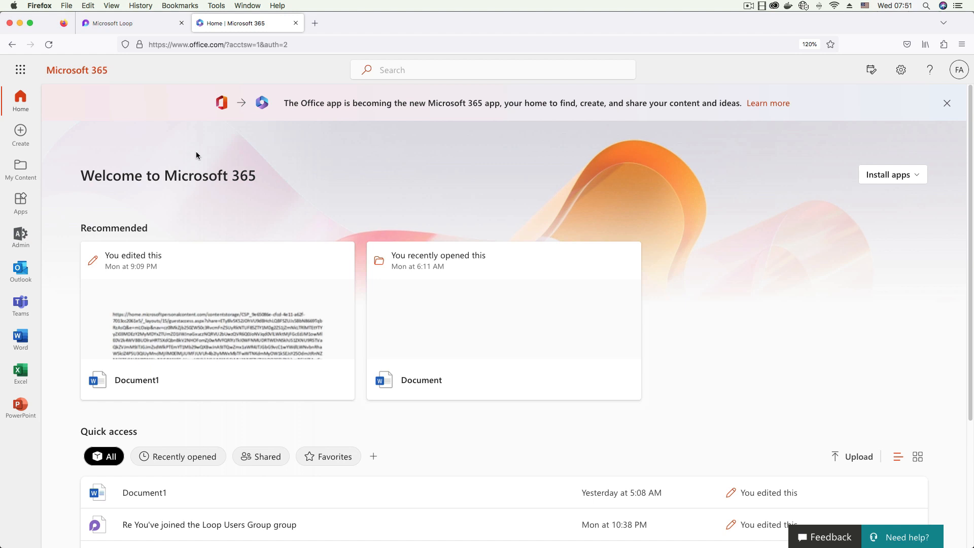
mouse_move(20, 238)
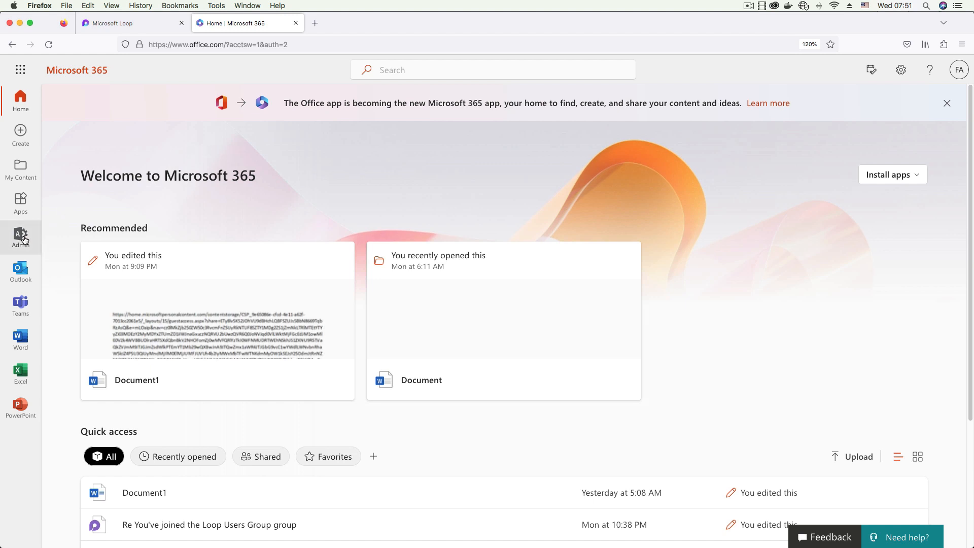
click(21, 237)
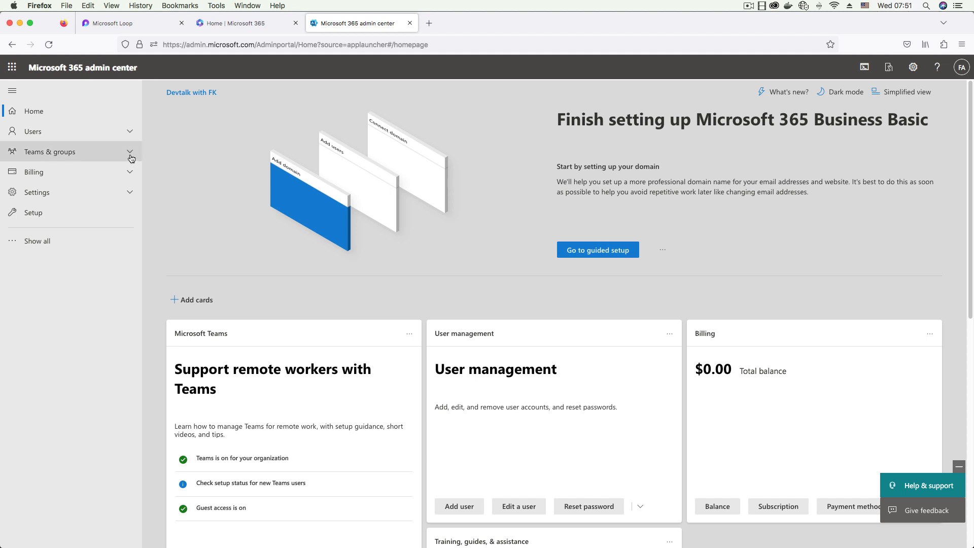
click(70, 152)
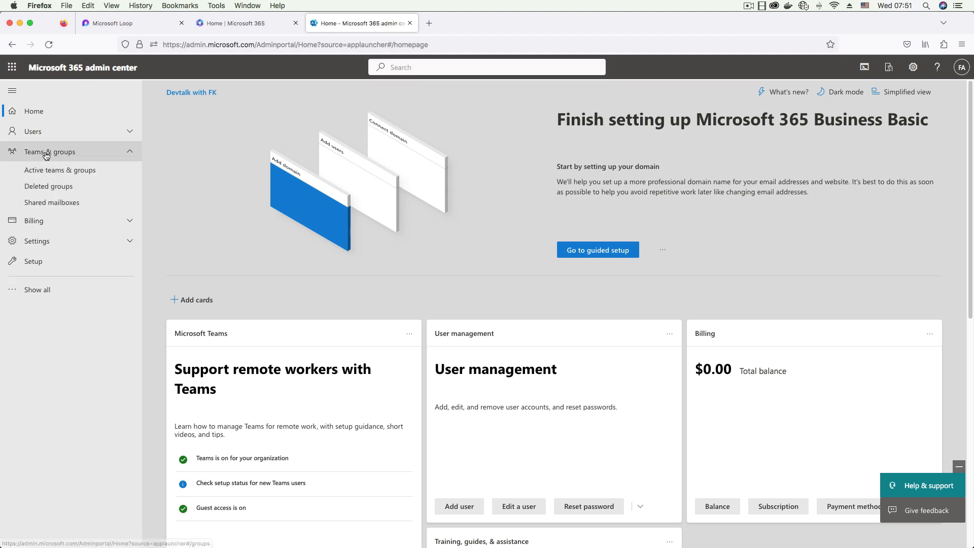
mouse_move(66, 157)
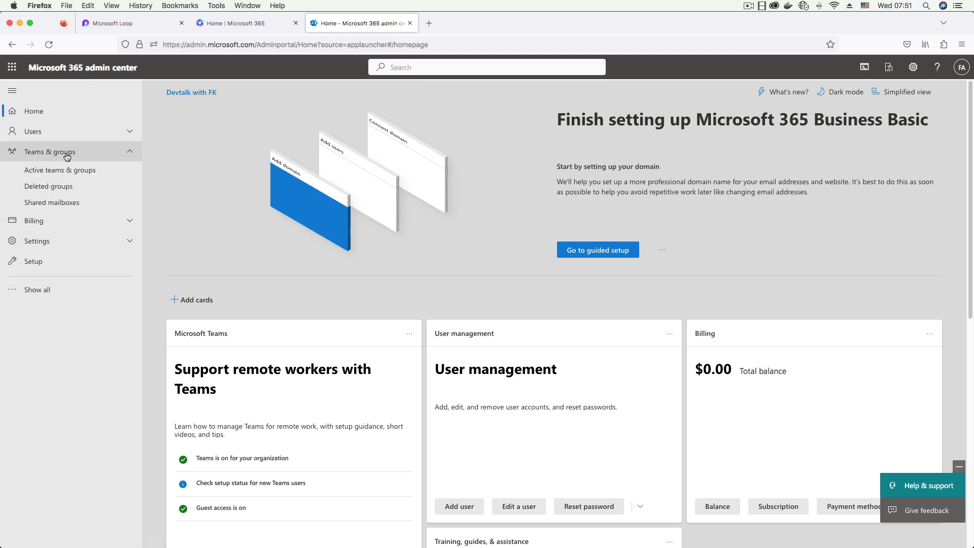
click(960, 44)
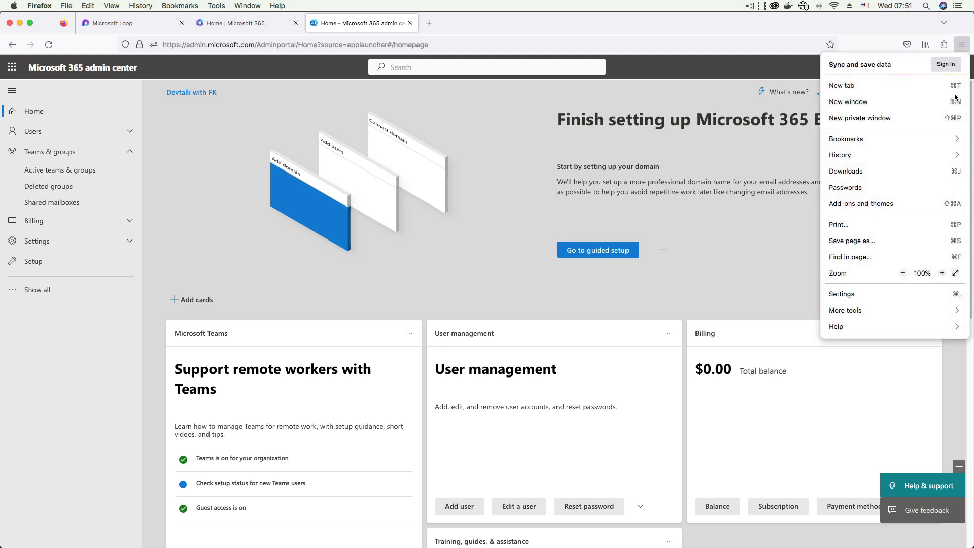
click(941, 273)
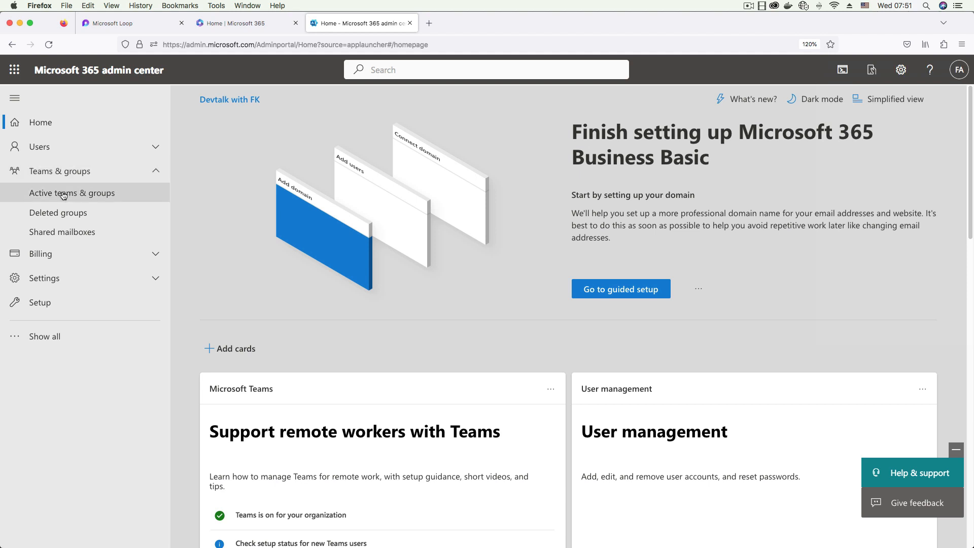
click(72, 193)
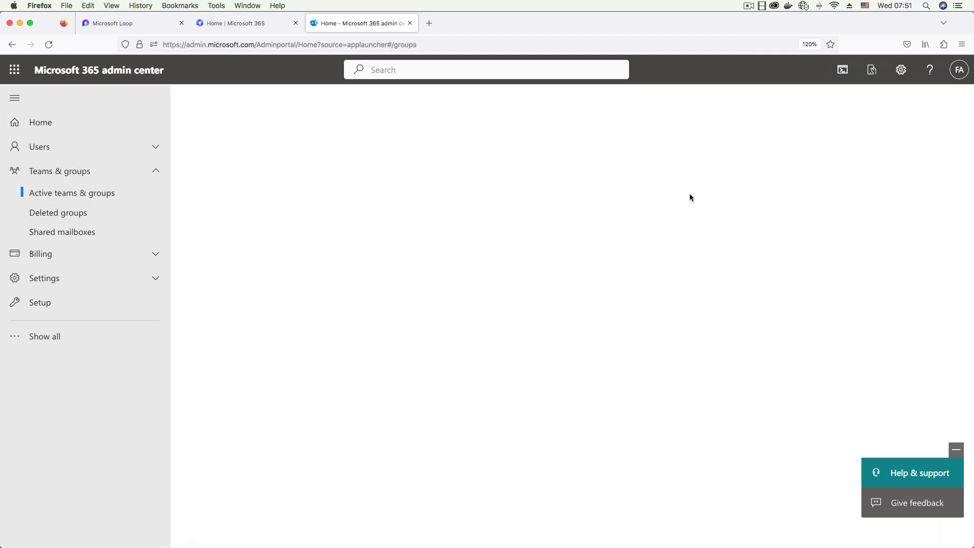
Step: Load the Active teams & groups page listing All Company and Loop Users Group
click(72, 193)
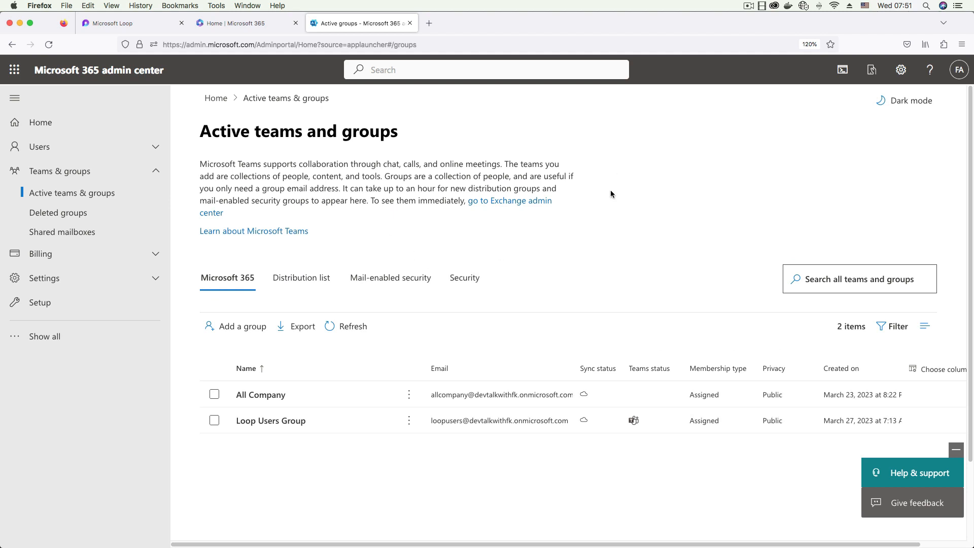
mouse_move(566, 430)
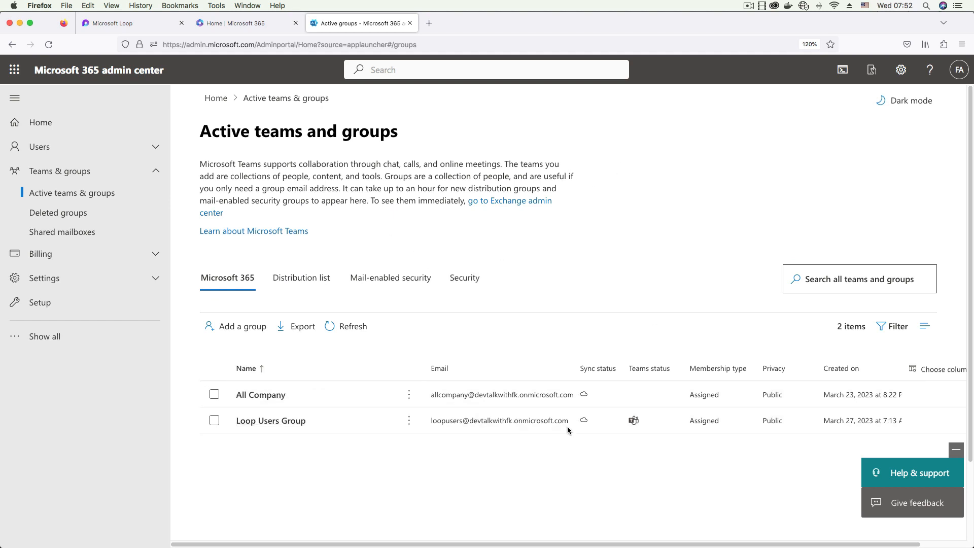
mouse_move(401, 242)
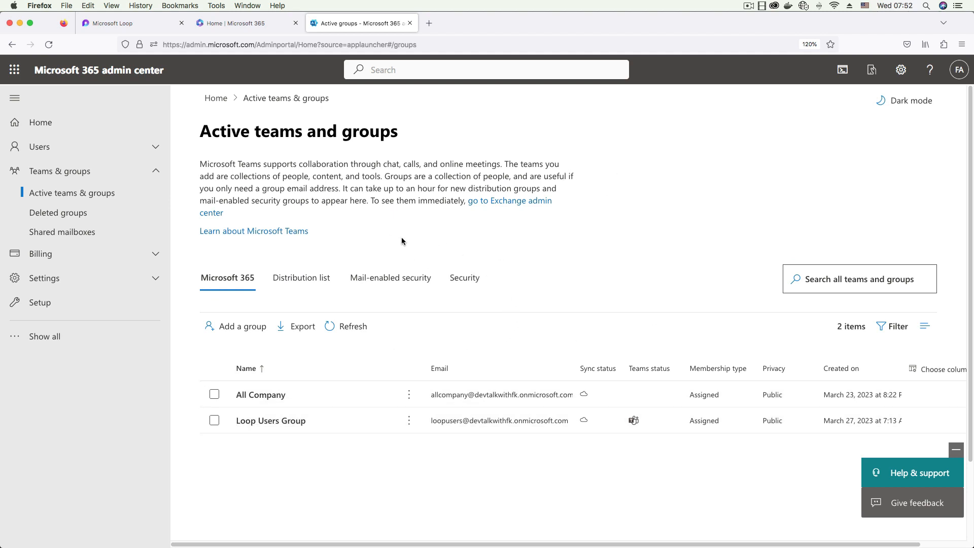
mouse_move(241, 326)
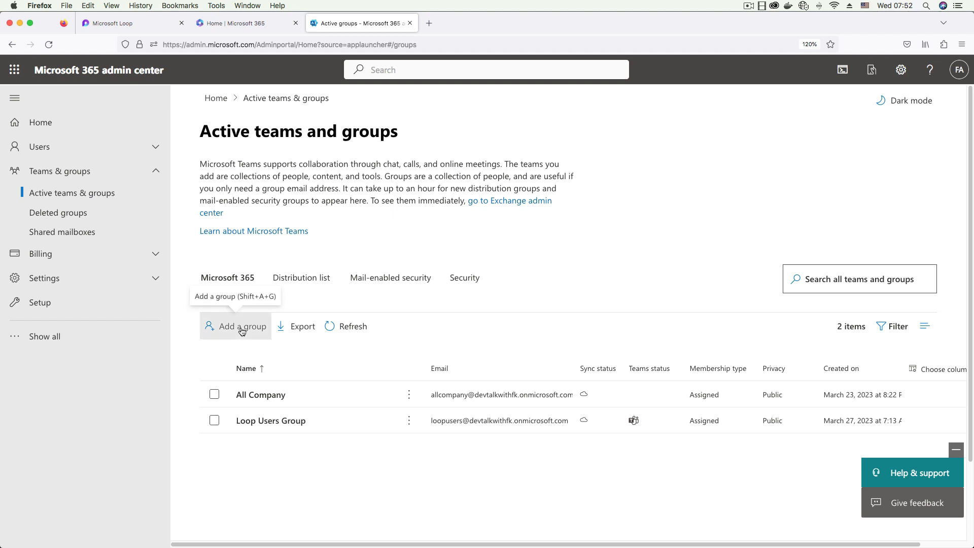
Step: Start a Security group named 'My Loop Buddies' with no description and proceed to review
click(241, 326)
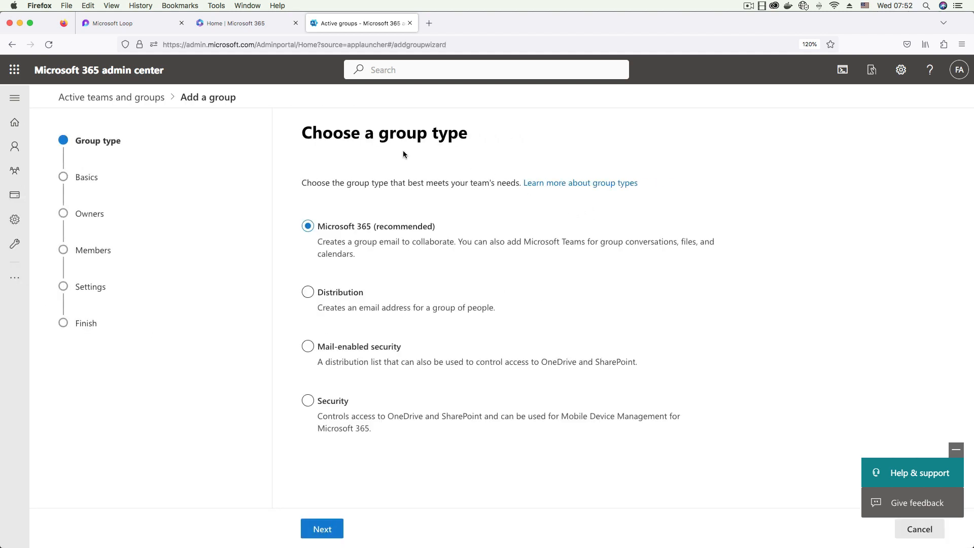
mouse_move(506, 301)
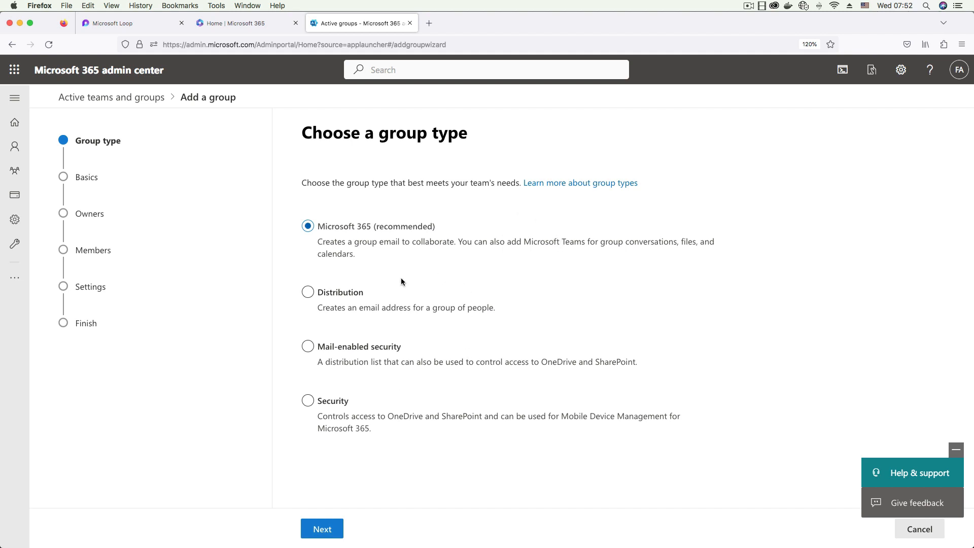
mouse_move(310, 379)
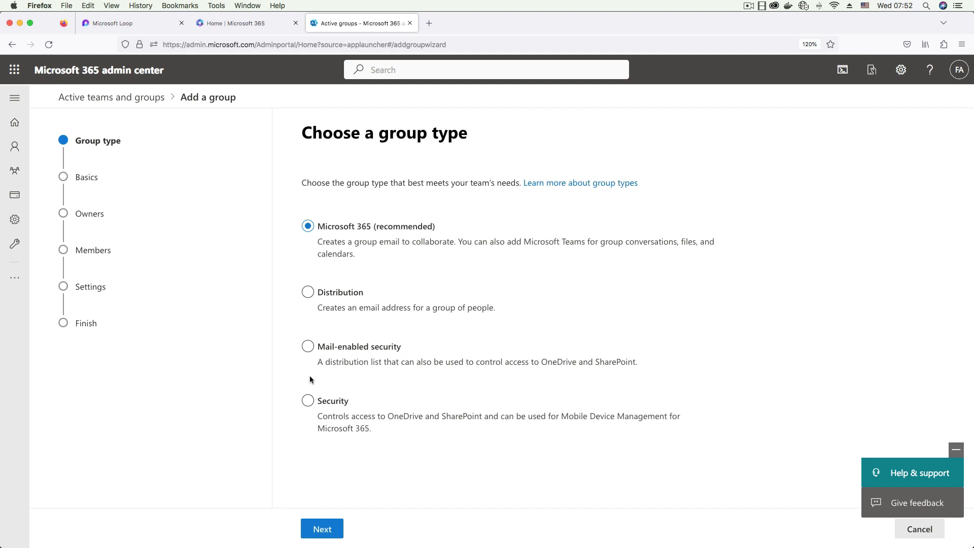
mouse_move(522, 346)
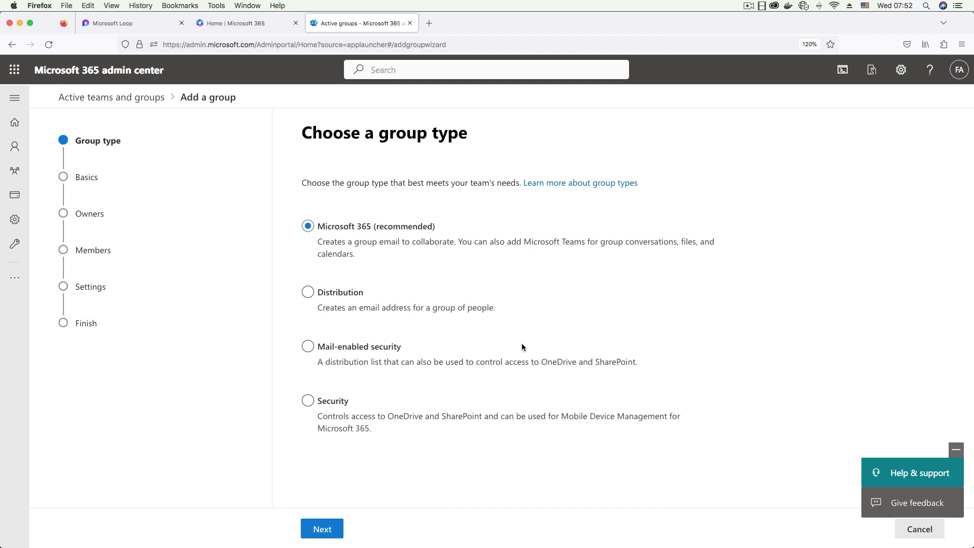
mouse_move(385, 235)
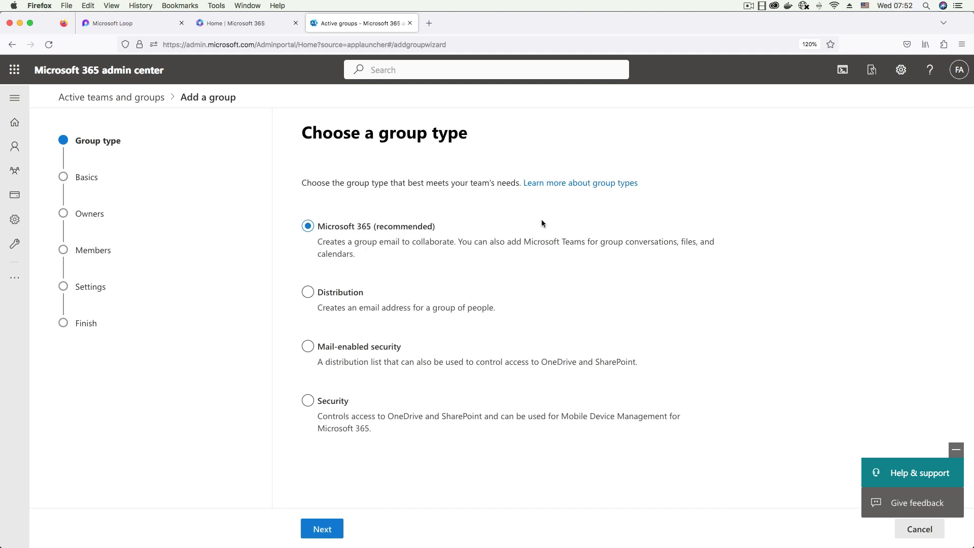
mouse_move(402, 173)
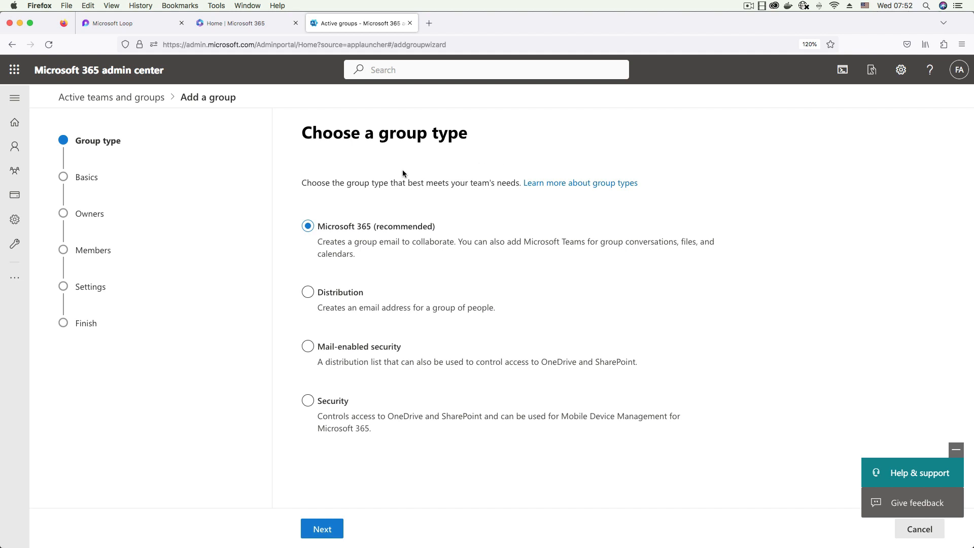
click(307, 401)
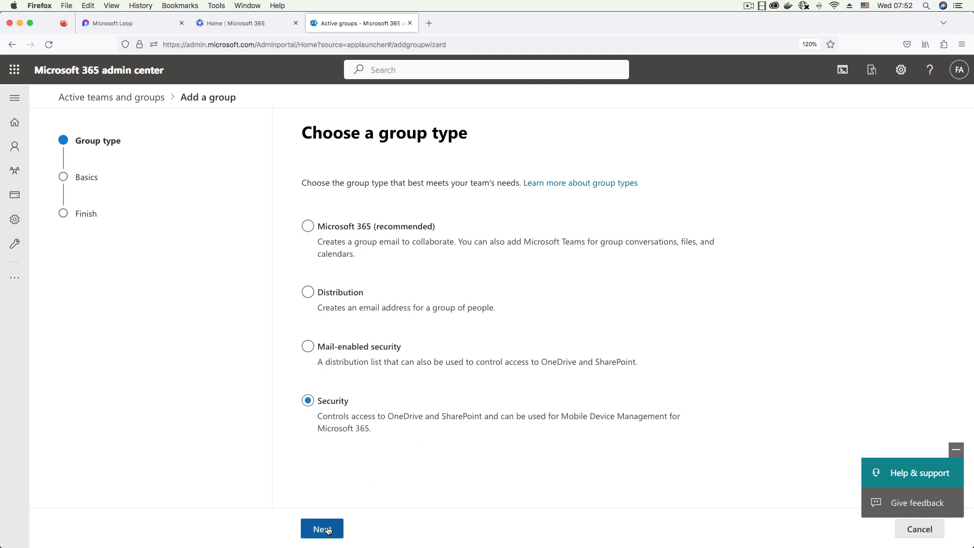
click(321, 528)
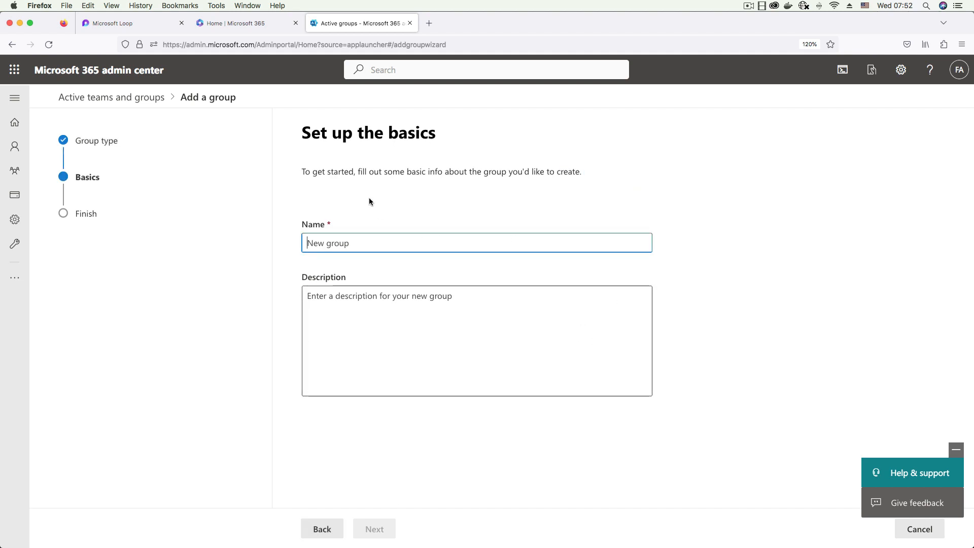
mouse_move(476, 266)
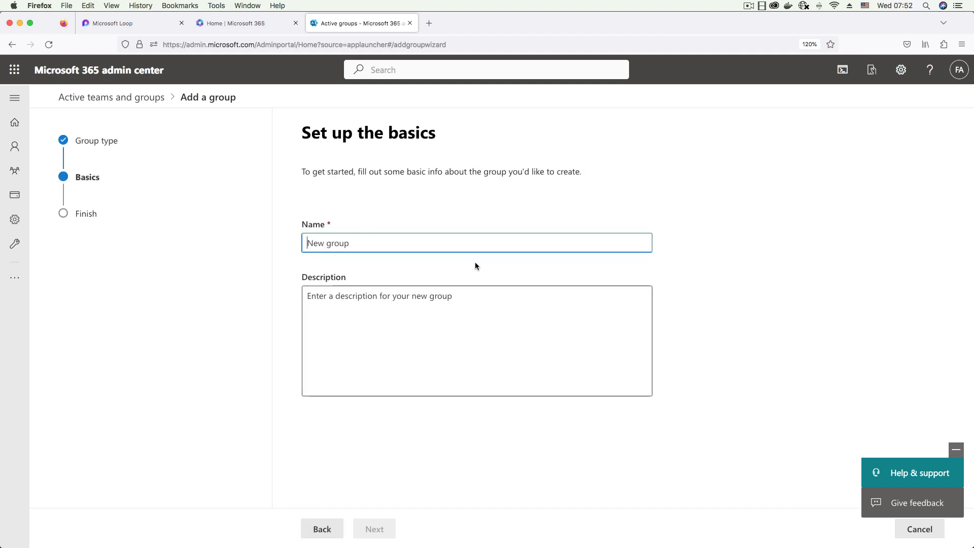
text(My Lo)
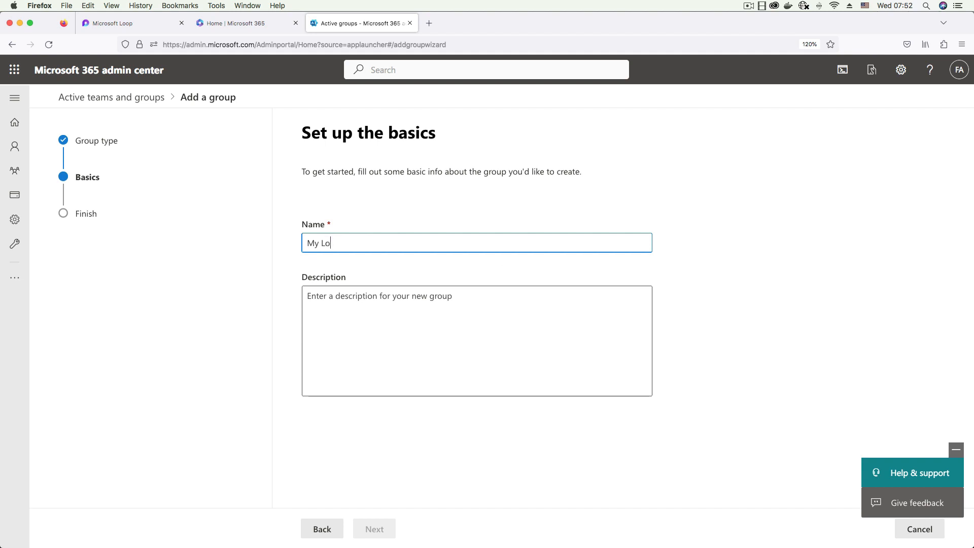
text(op B)
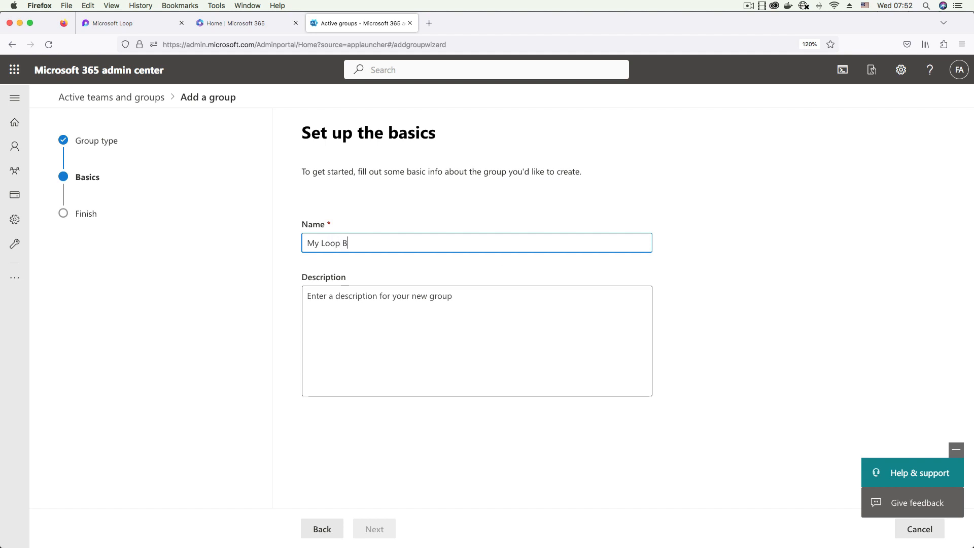
text(uddies)
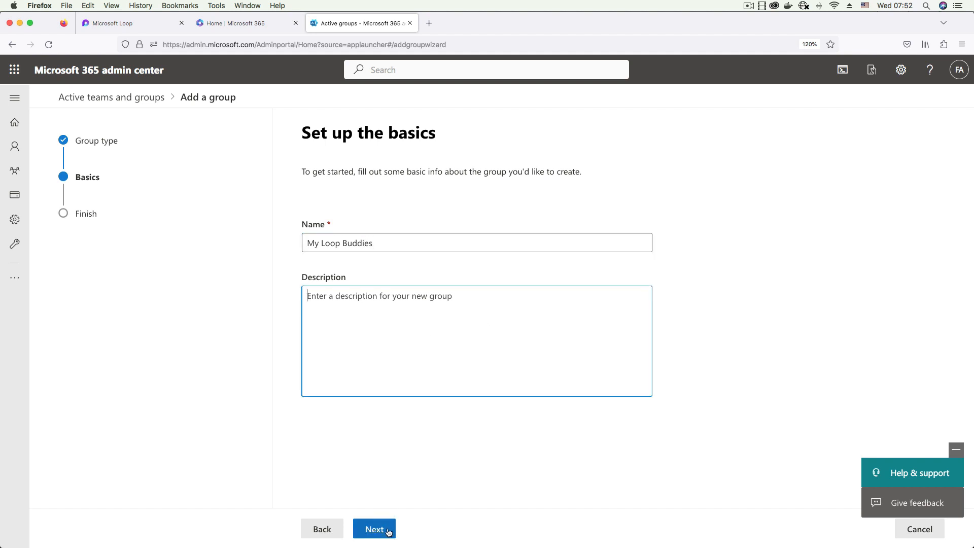
click(374, 528)
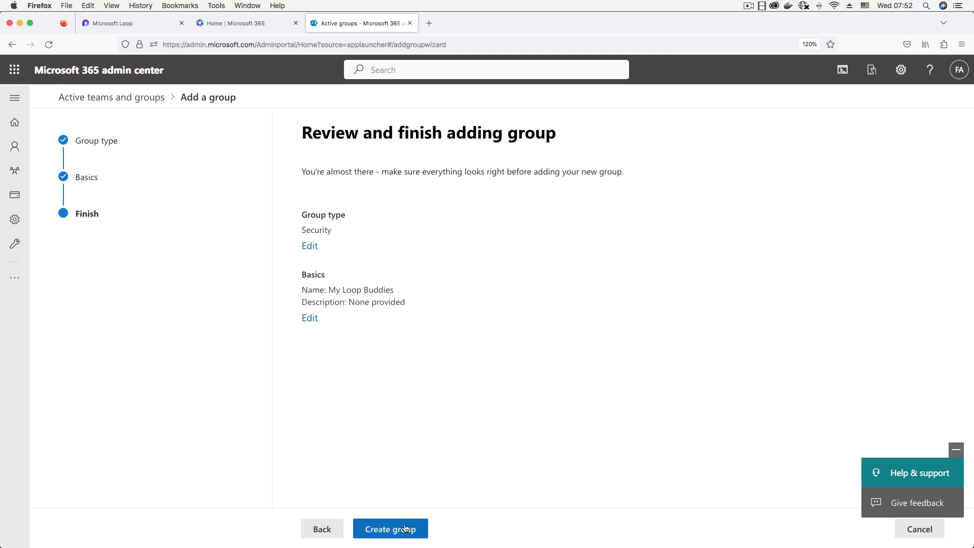
Step: Create the My Loop Buddies security group and close the confirmation page
click(390, 528)
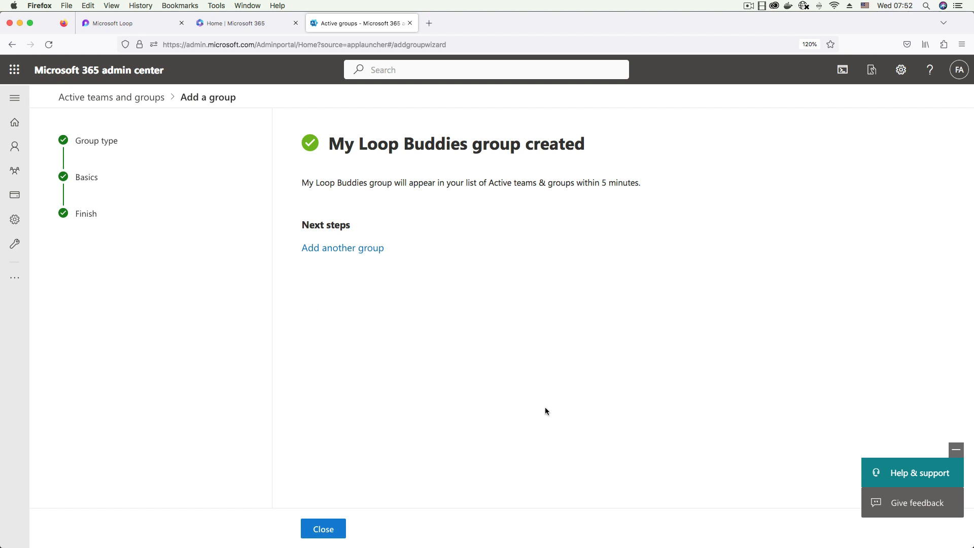
mouse_move(496, 450)
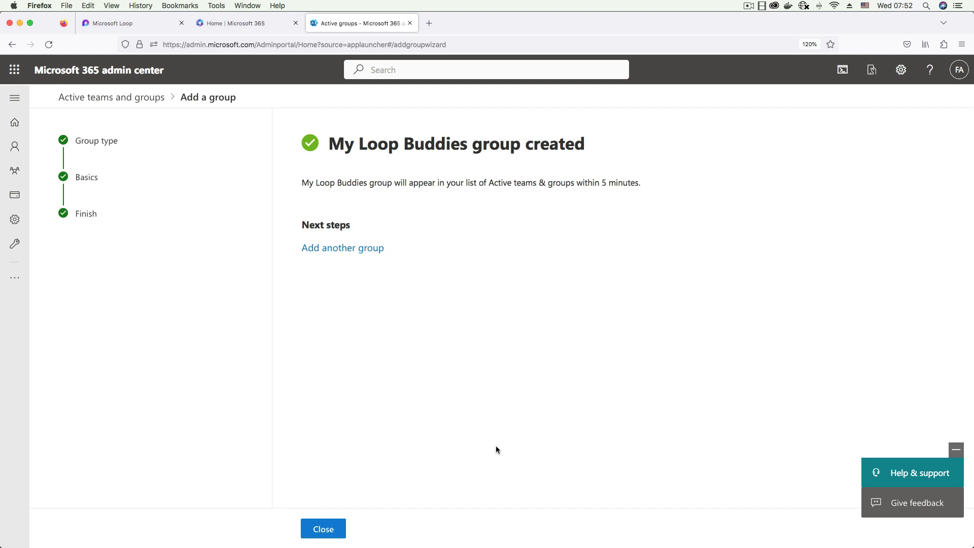
mouse_move(365, 492)
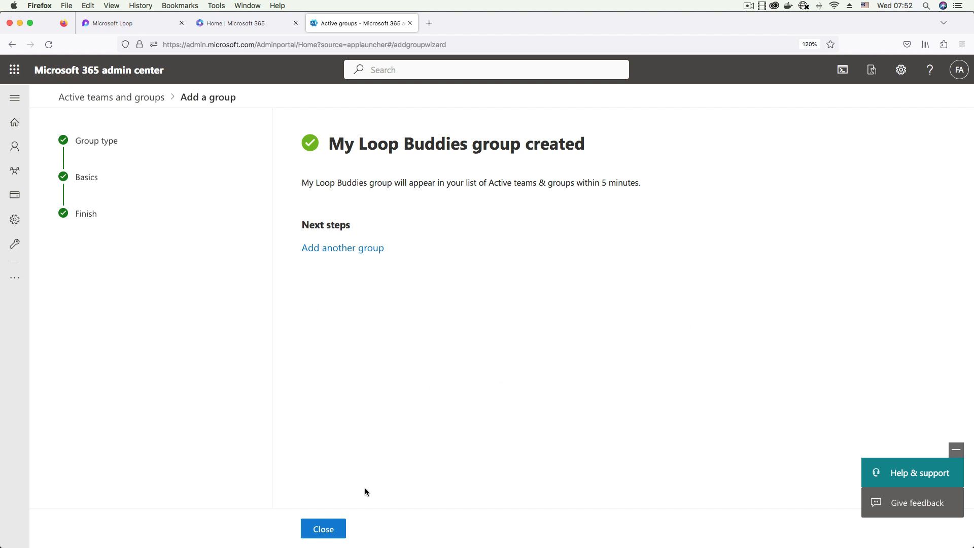
click(322, 529)
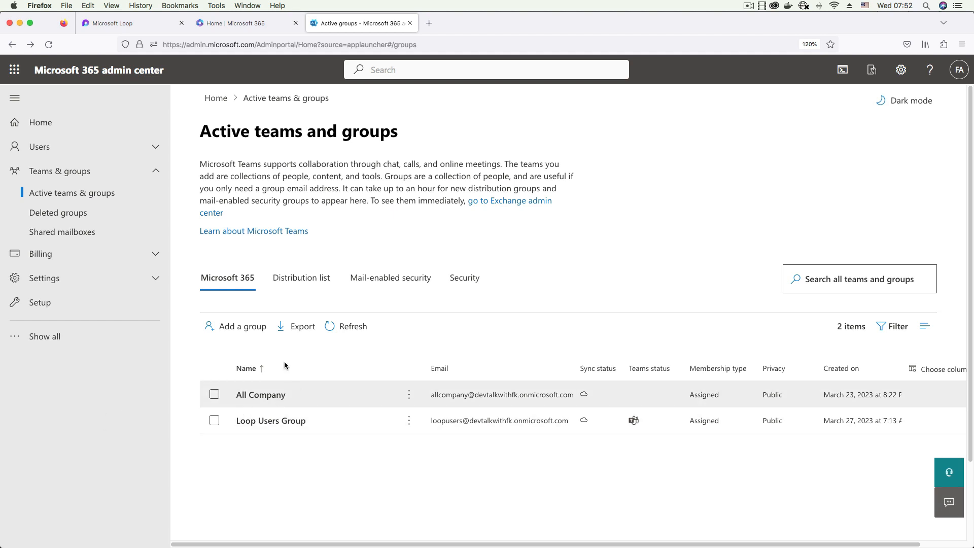
mouse_move(242, 326)
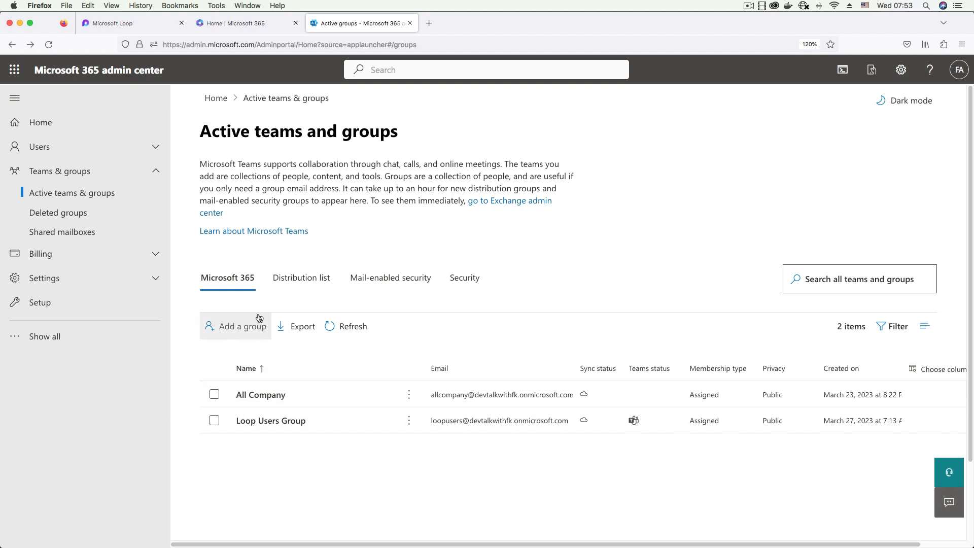
click(464, 277)
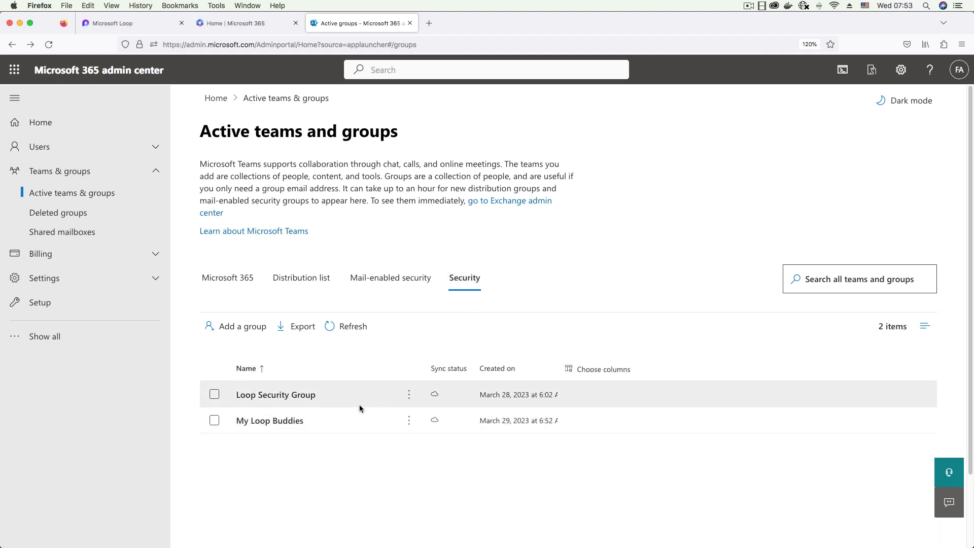
mouse_move(269, 420)
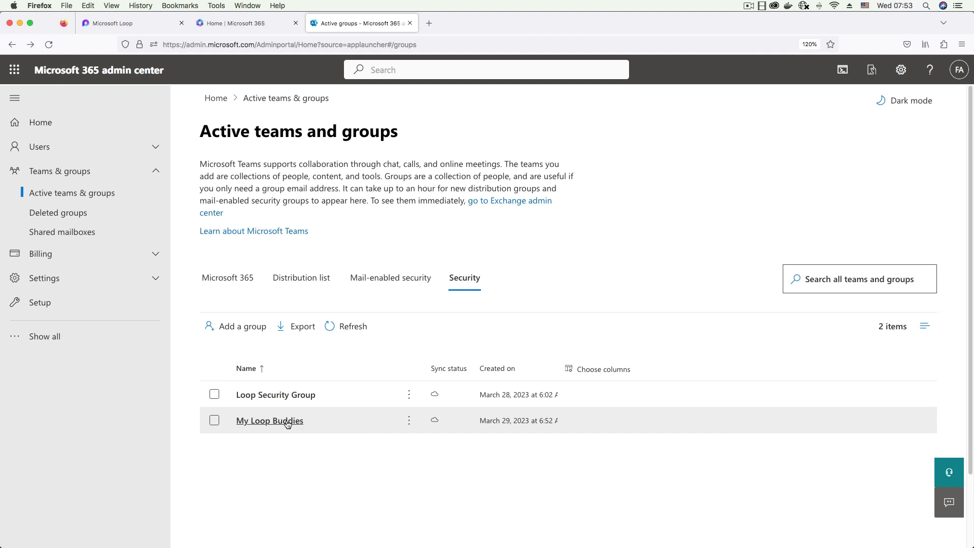
click(269, 420)
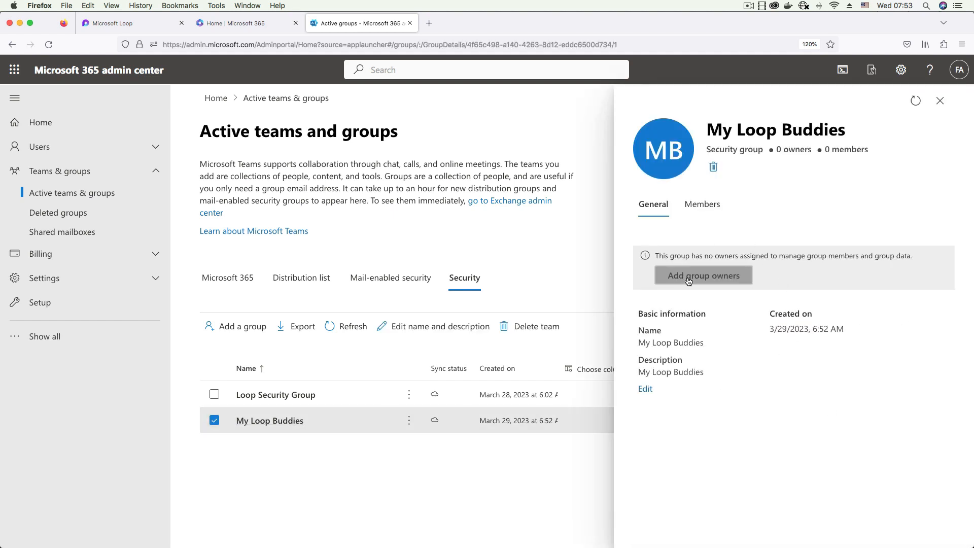
click(702, 275)
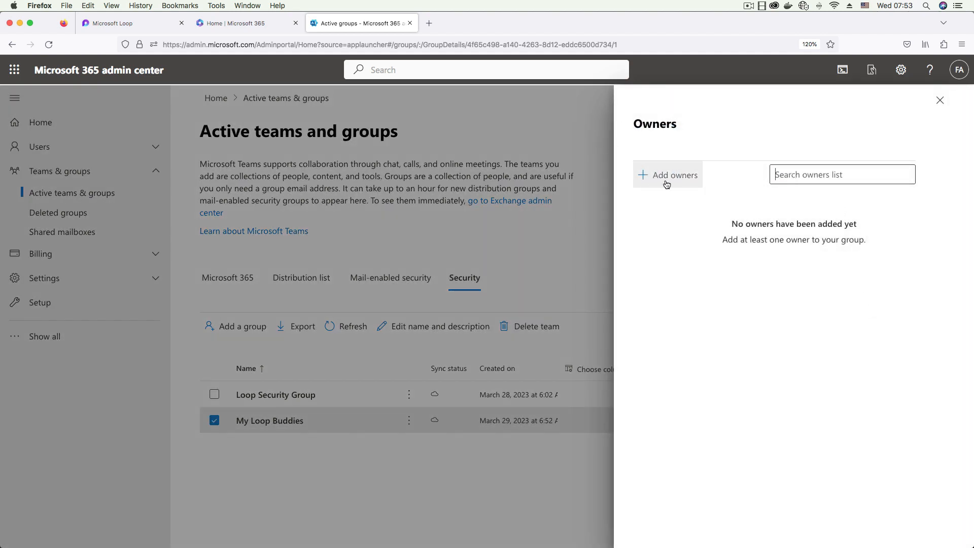
click(667, 174)
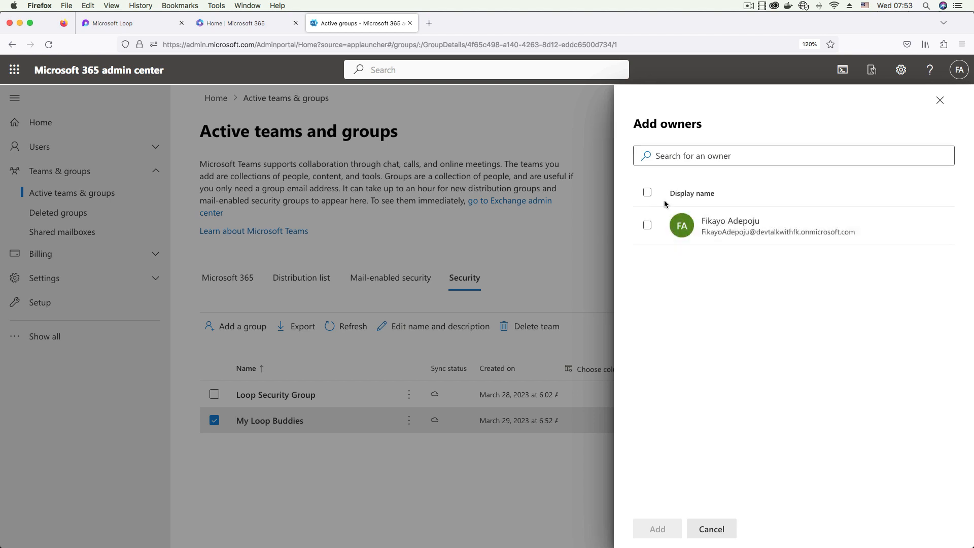
mouse_move(836, 125)
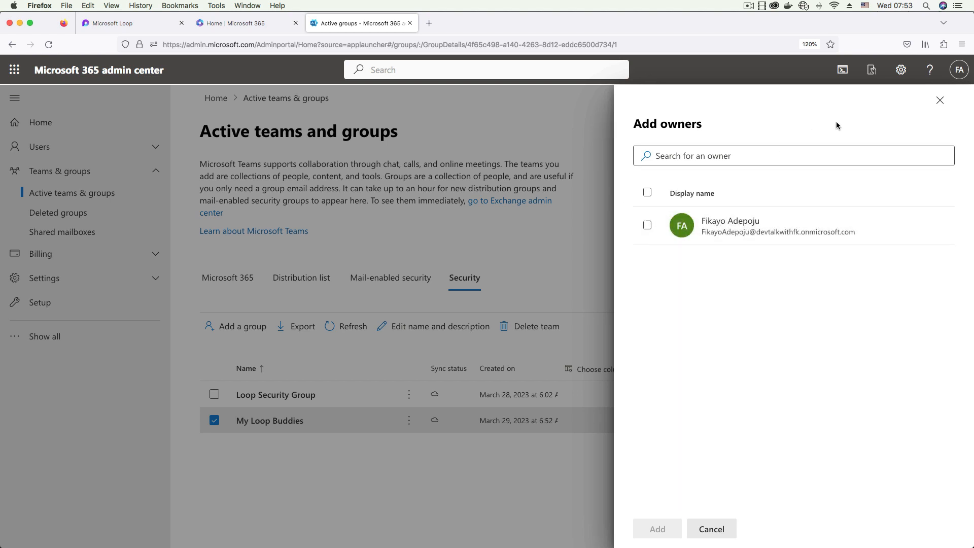
mouse_move(660, 242)
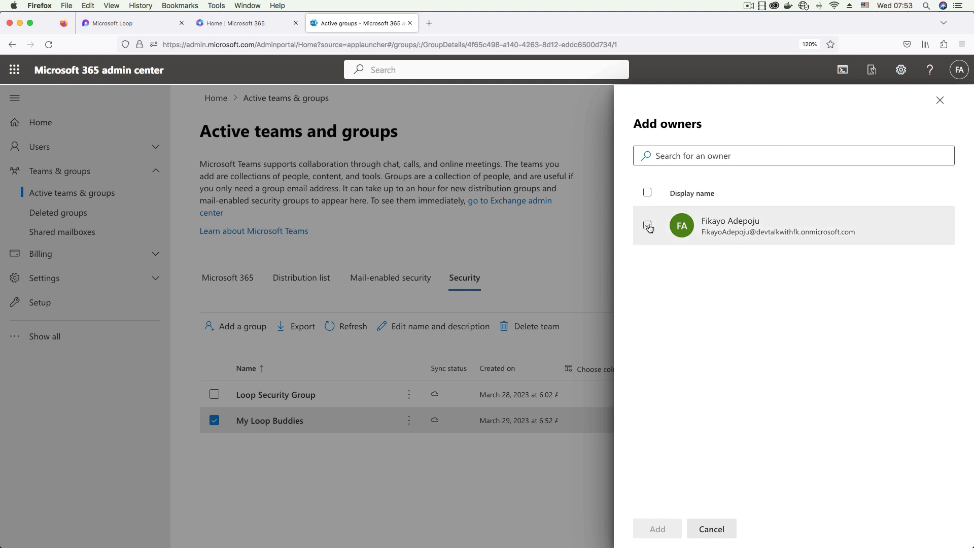
click(647, 224)
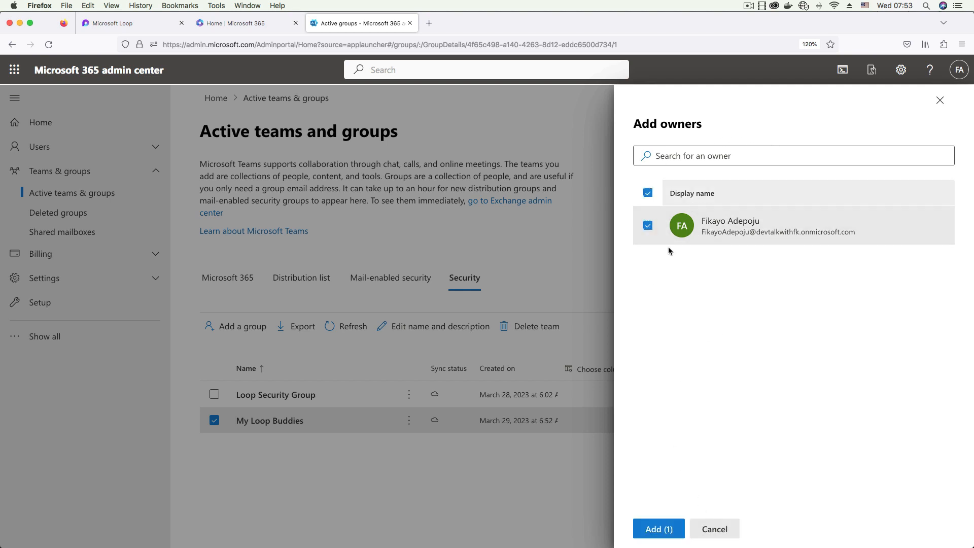
click(658, 529)
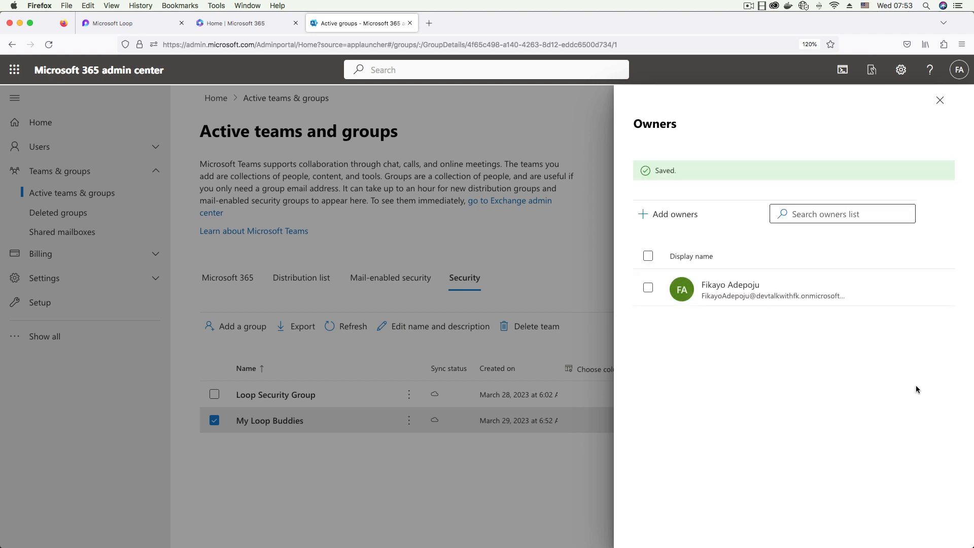
mouse_move(939, 100)
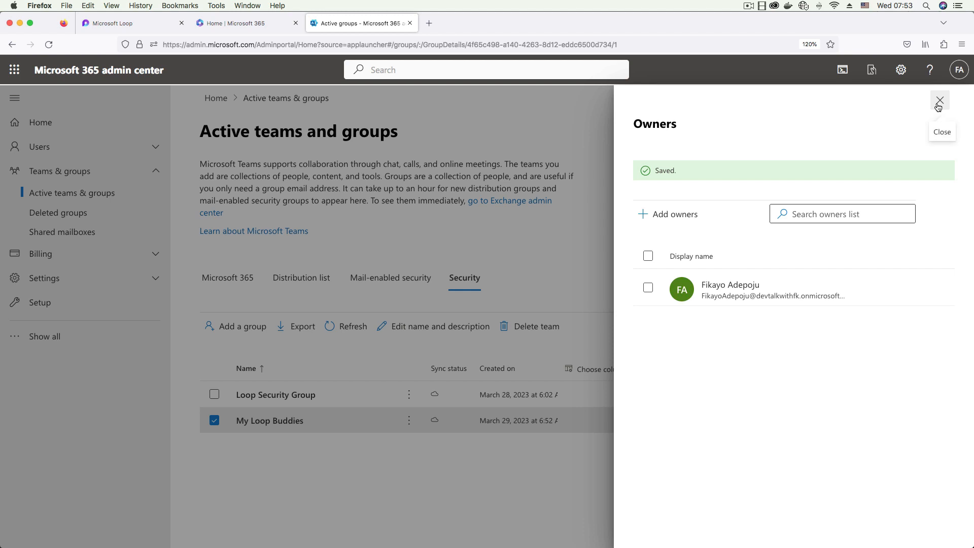
click(939, 101)
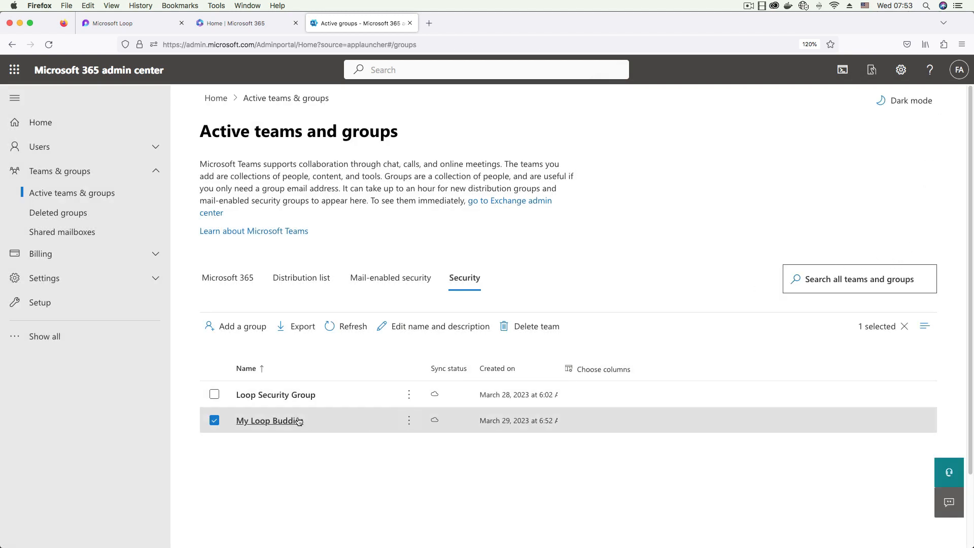
click(269, 420)
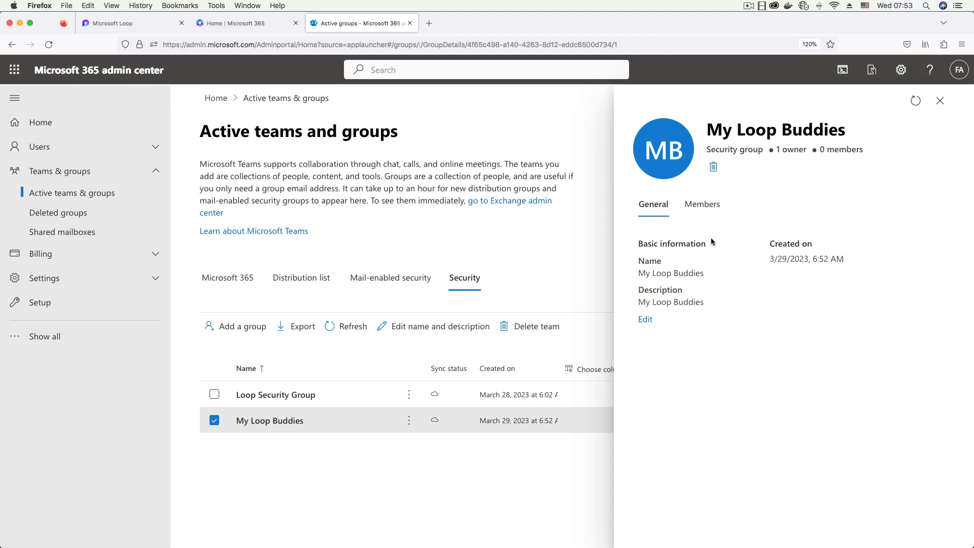
click(702, 204)
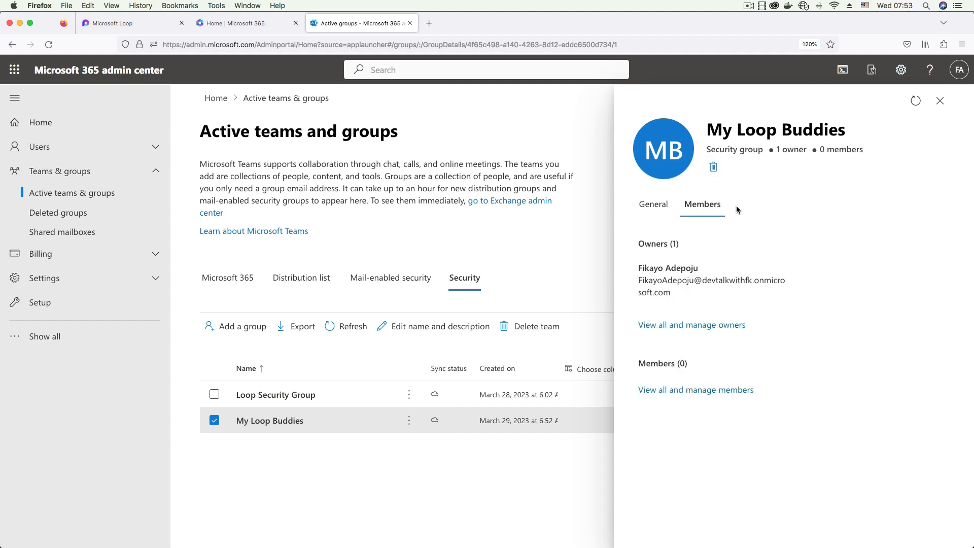
mouse_move(695, 252)
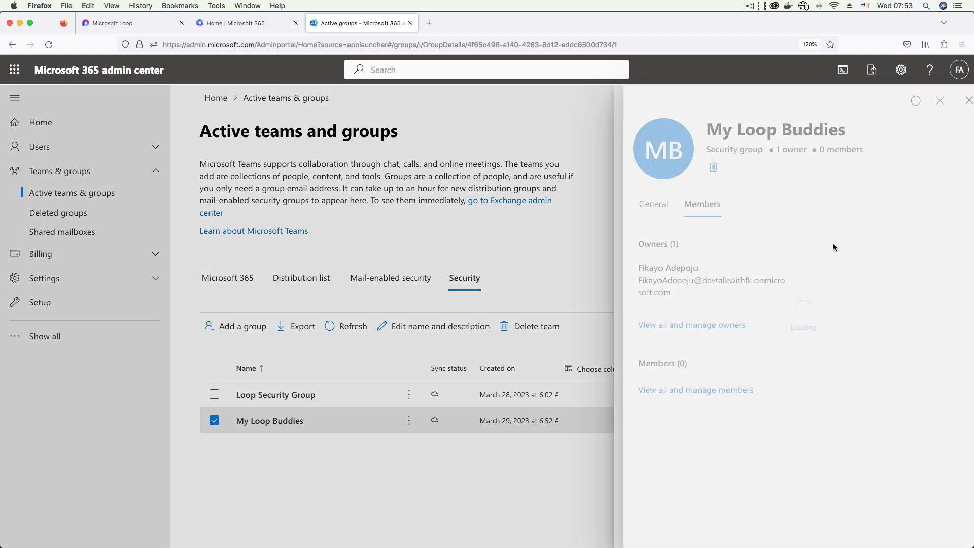
click(695, 389)
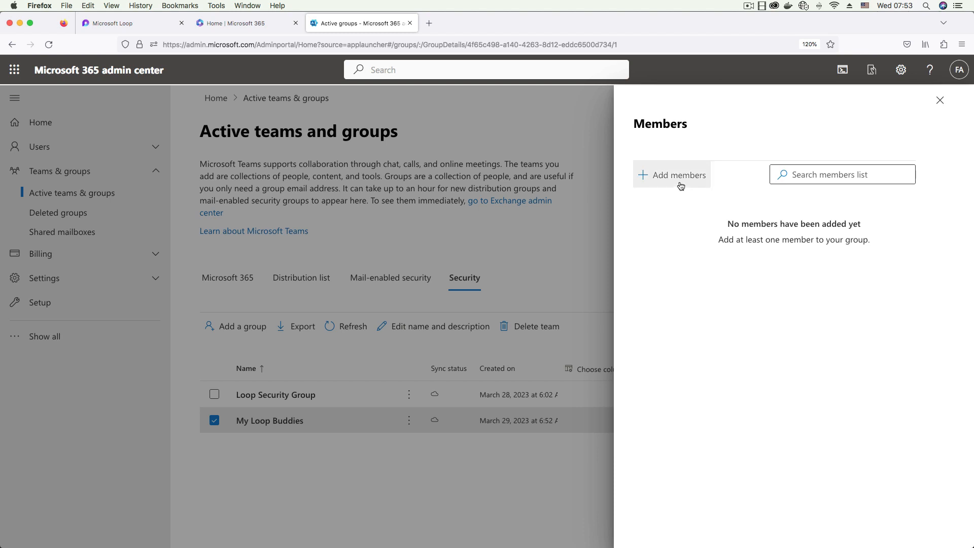
click(671, 174)
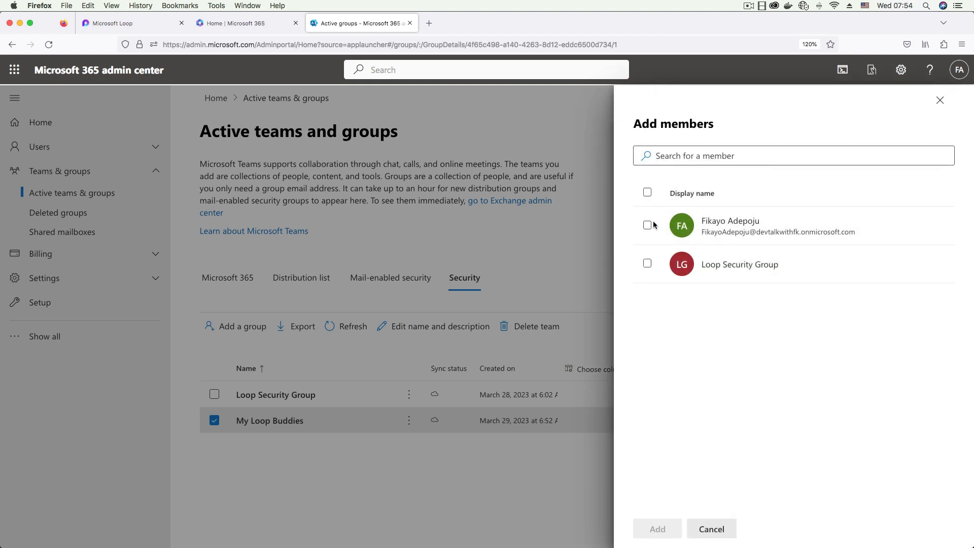
mouse_move(768, 313)
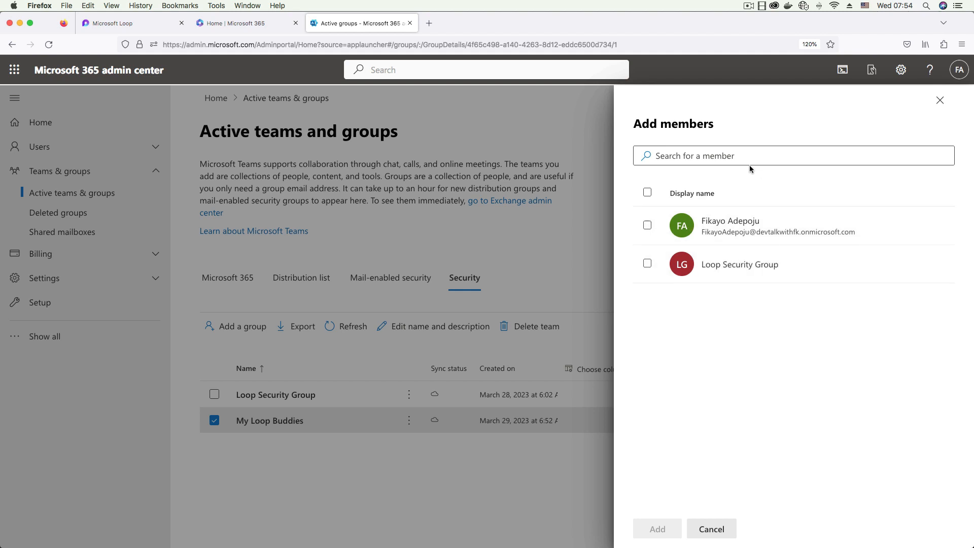
click(647, 225)
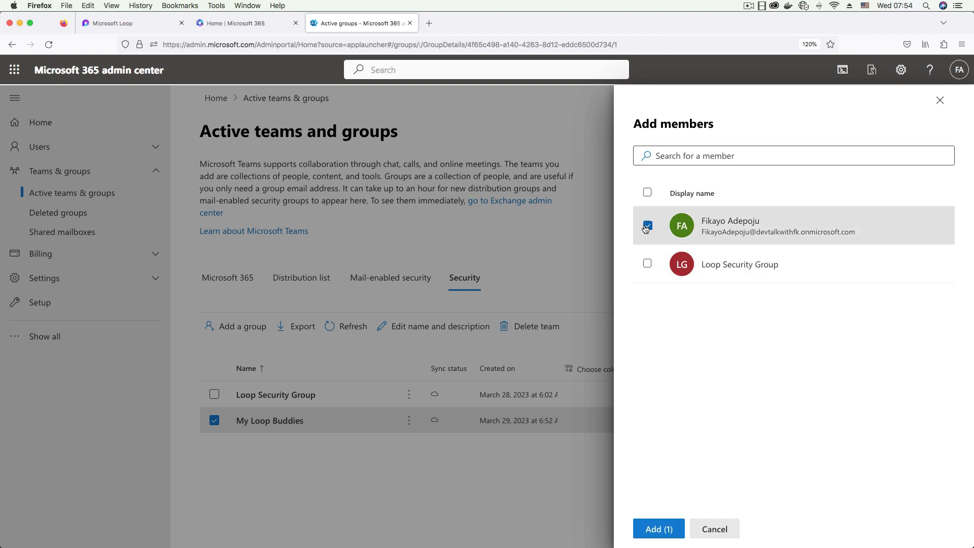
click(657, 528)
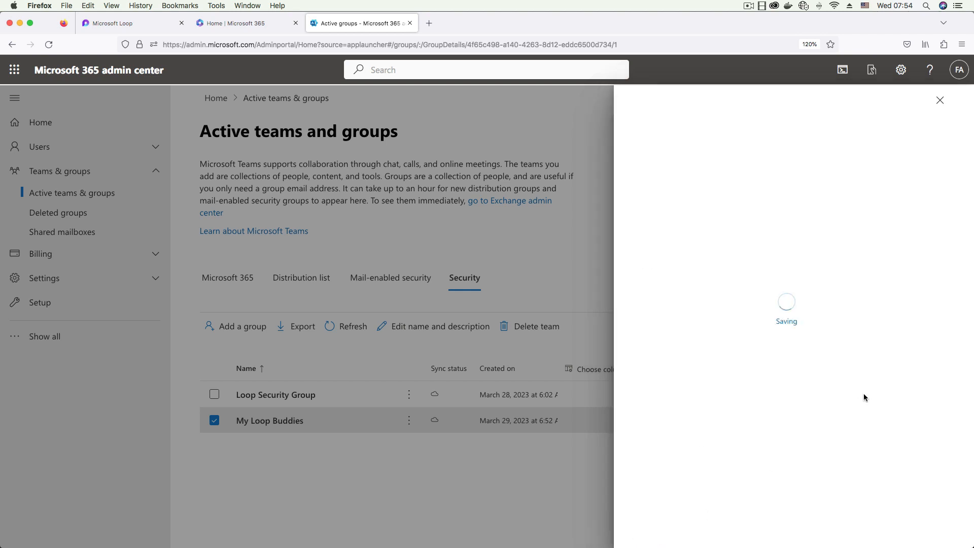
mouse_move(913, 385)
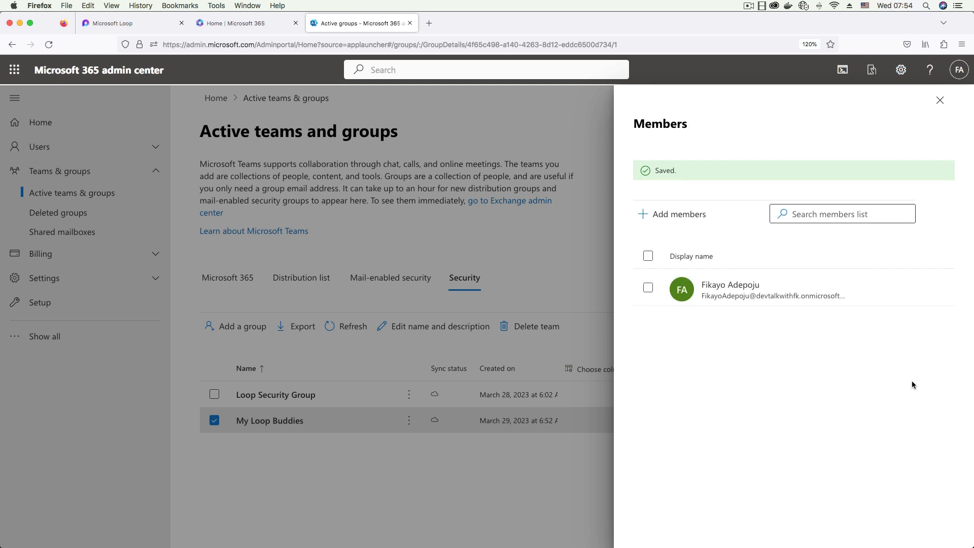
mouse_move(940, 100)
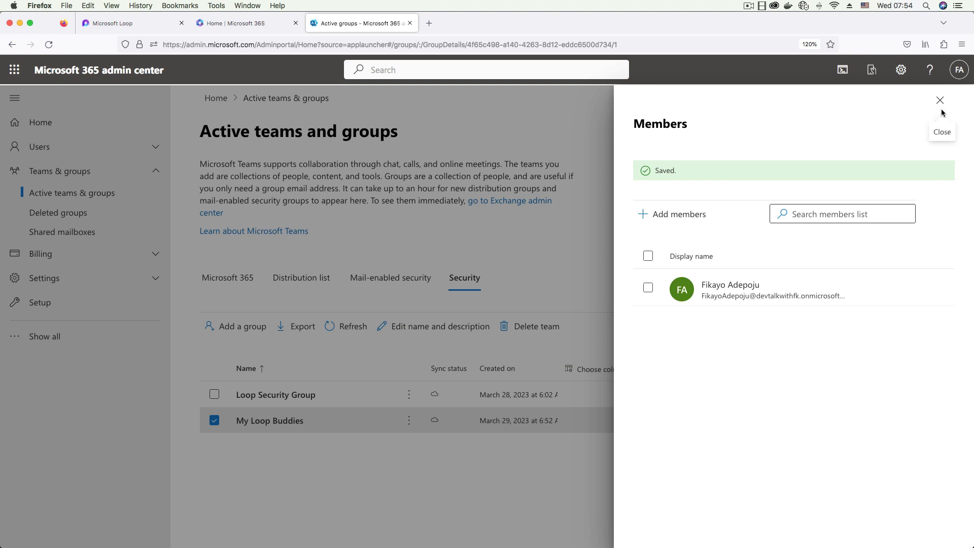
mouse_move(896, 371)
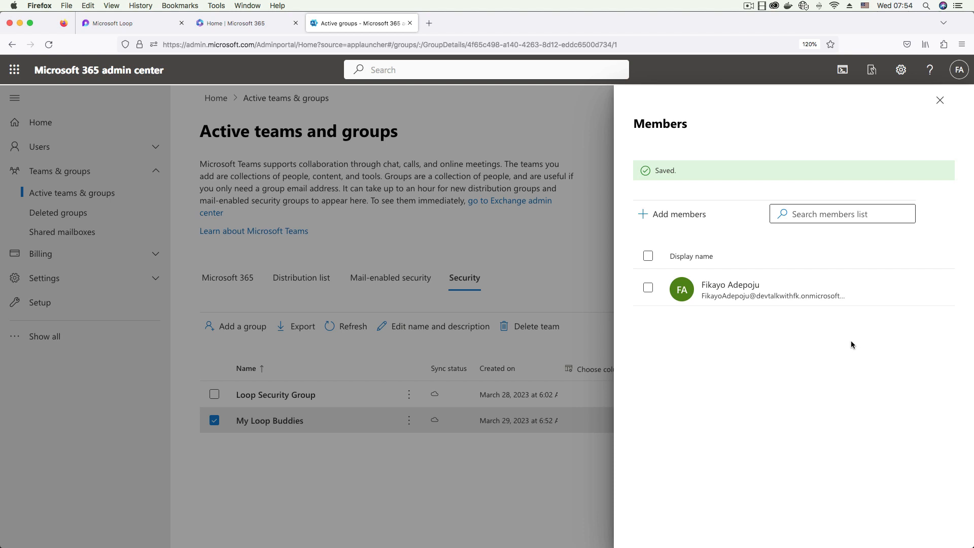
mouse_move(777, 160)
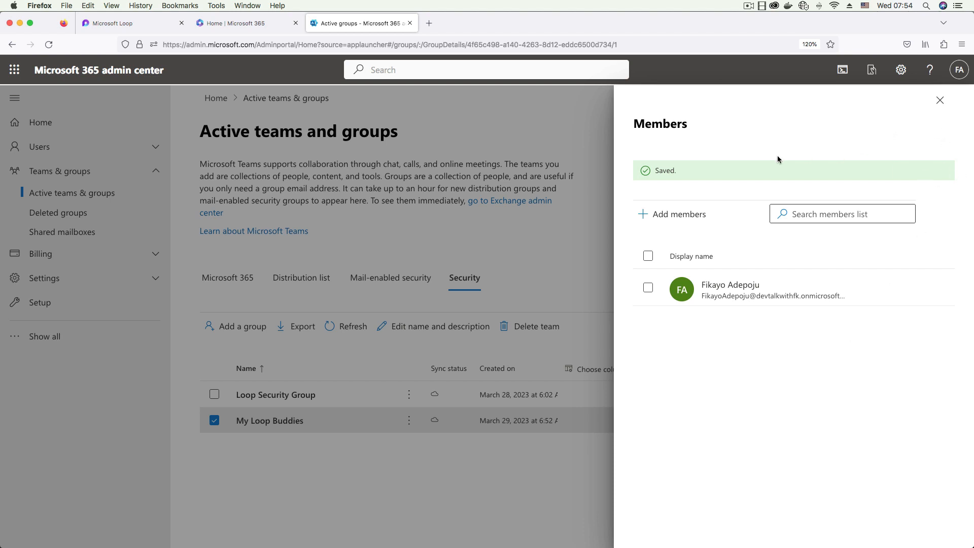
mouse_move(898, 132)
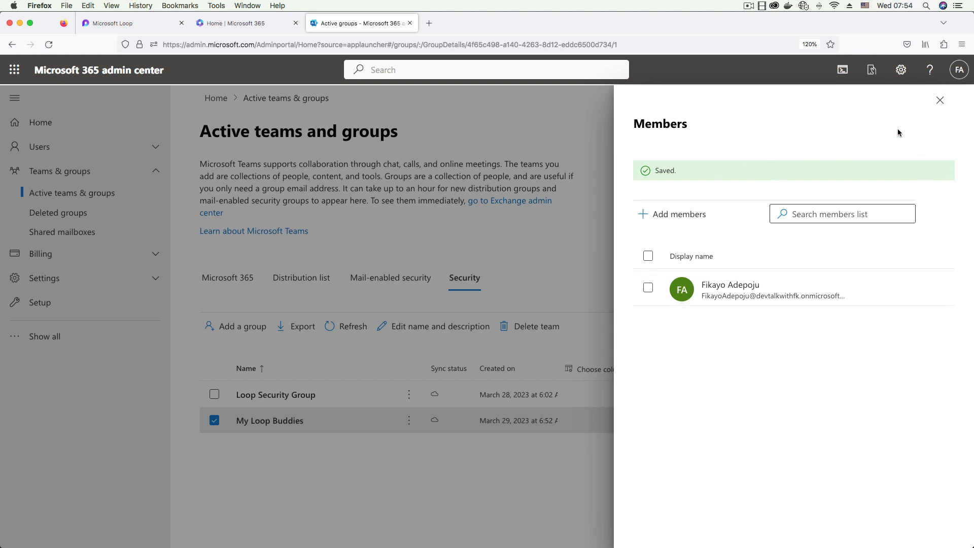
Step: Close the members pane to return to the Security groups list
click(939, 100)
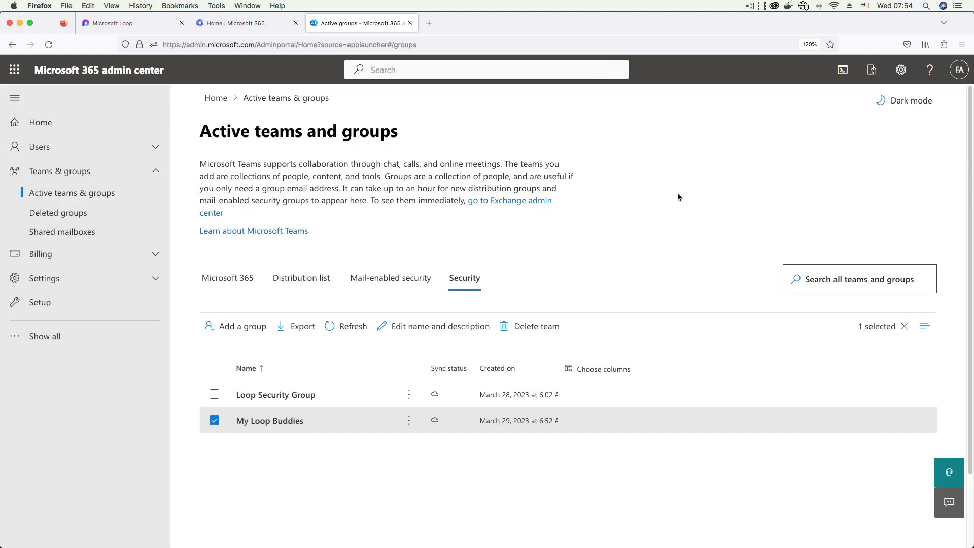
mouse_move(582, 140)
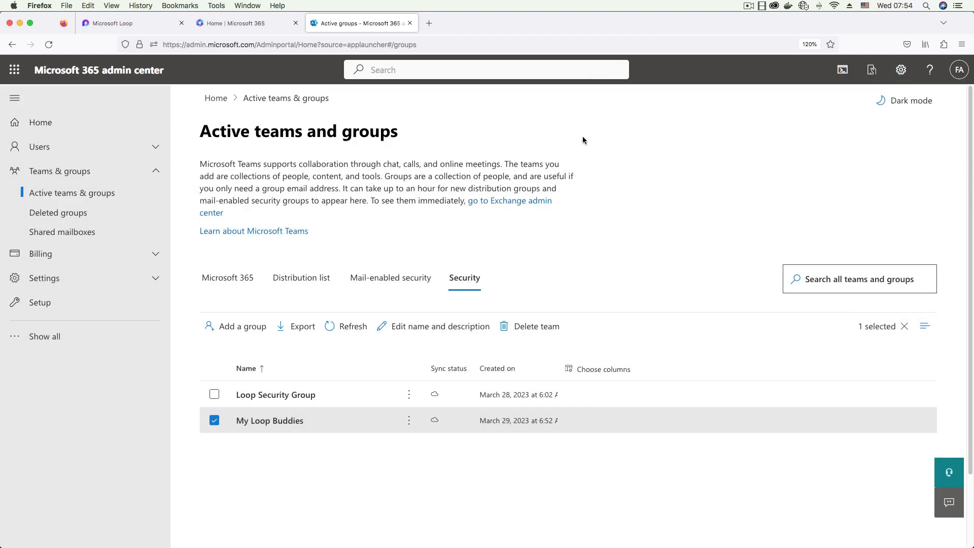
mouse_move(582, 141)
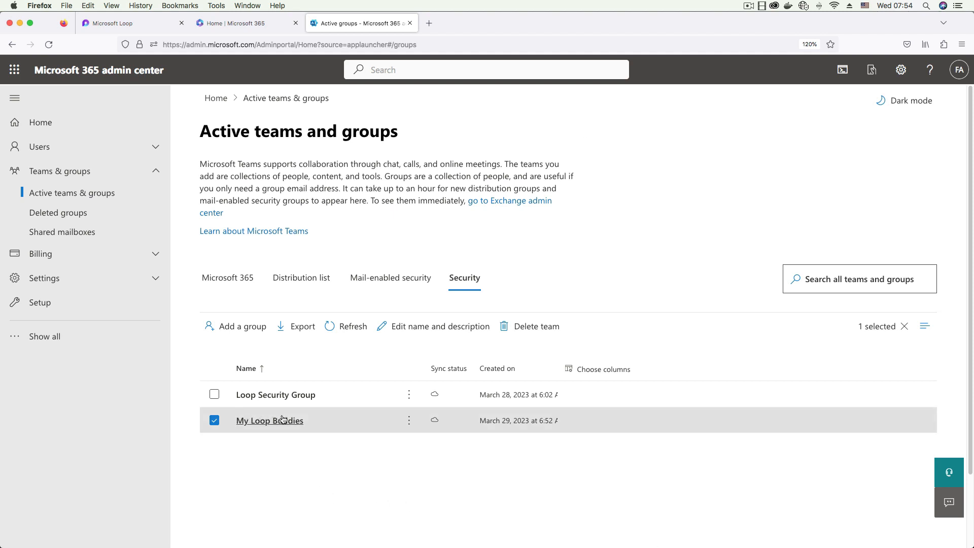
mouse_move(751, 223)
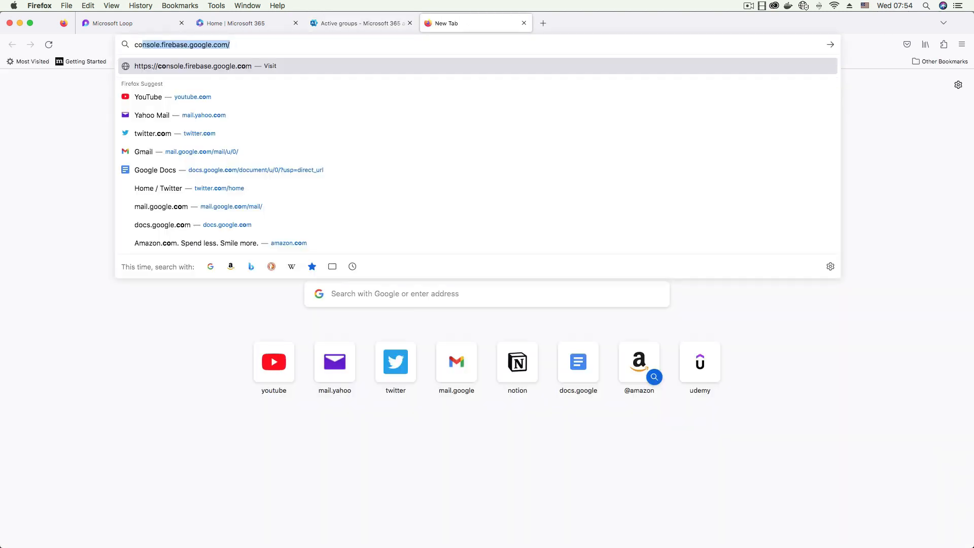
Step: Go to config.office.com and sign in with the admin account
text(config.off)
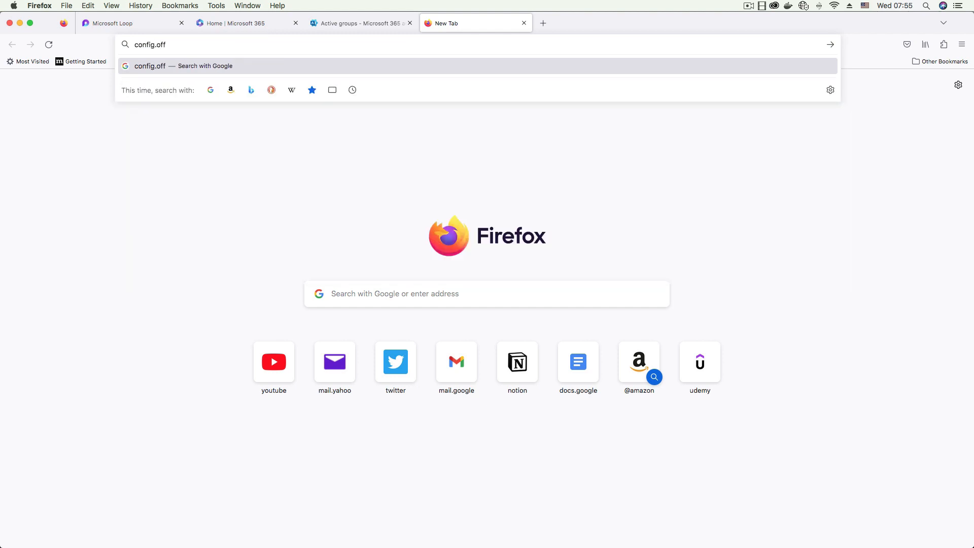
key(Return)
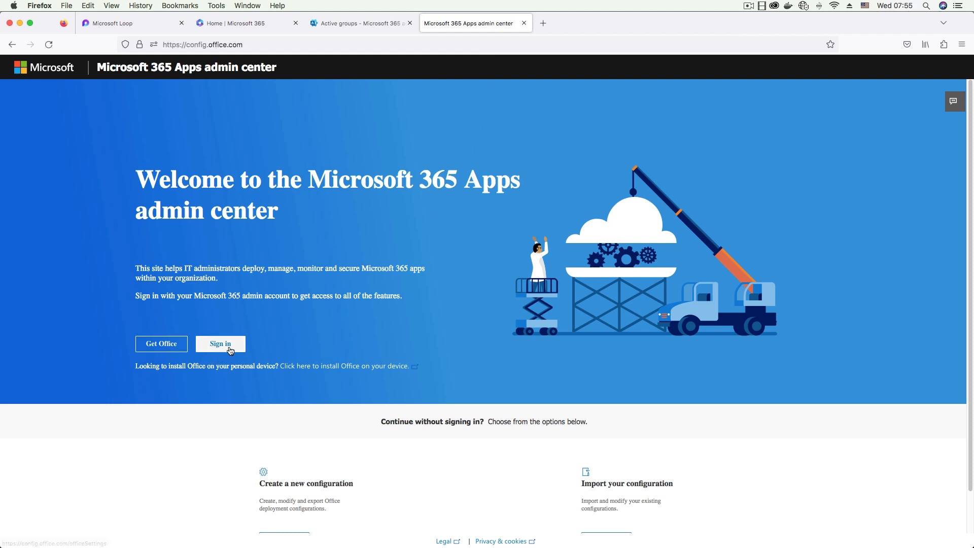
click(220, 344)
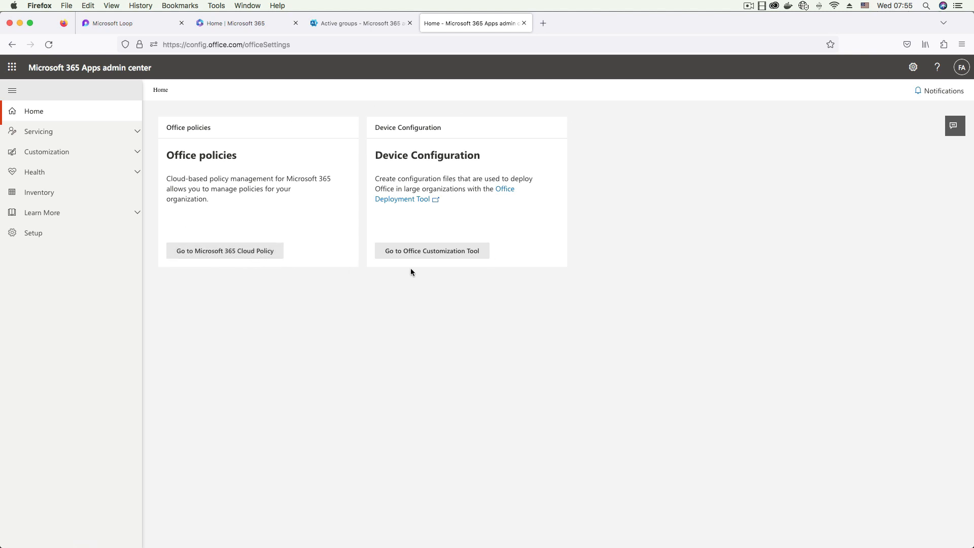
mouse_move(121, 154)
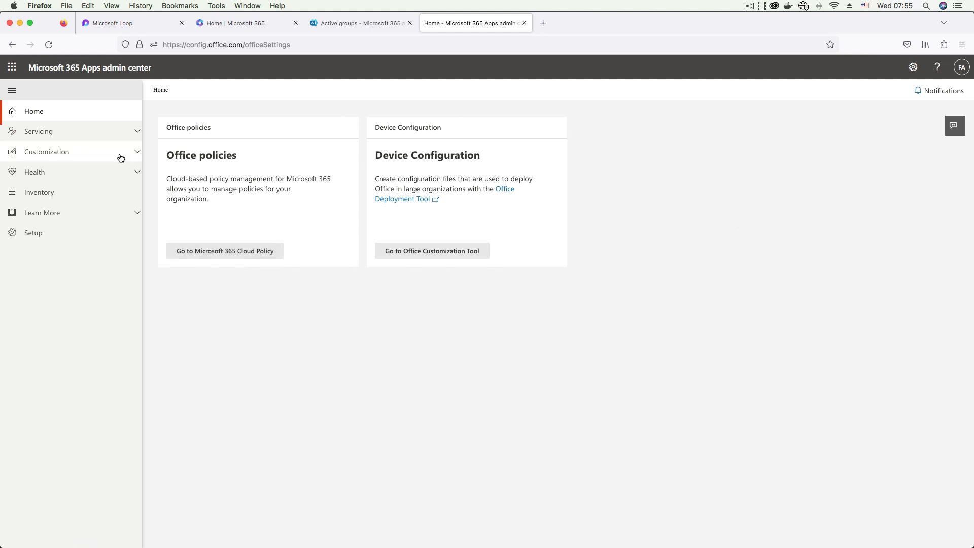
Step: Expand Customization, zoom to 120%, check the other tabs, then open Microsoft 365 Cloud Policy
click(46, 152)
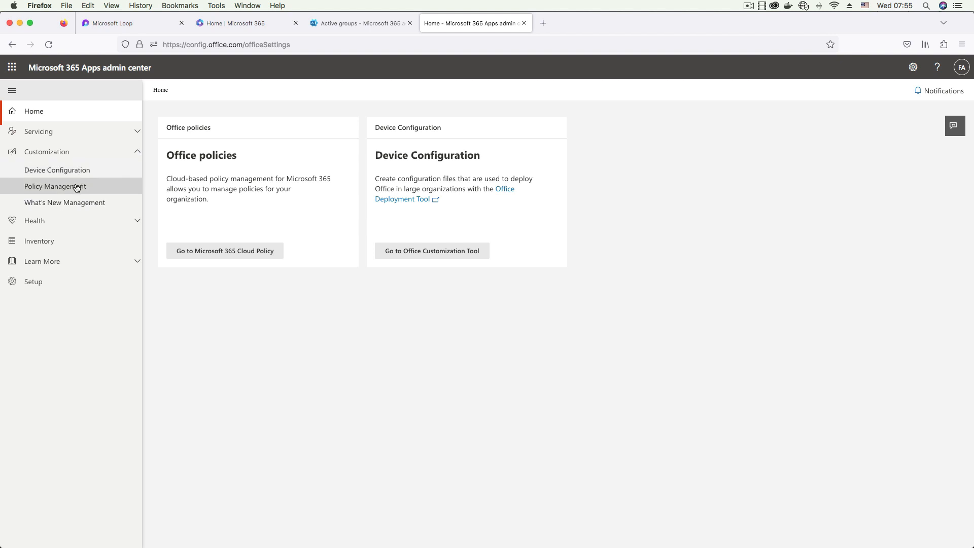
mouse_move(920, 155)
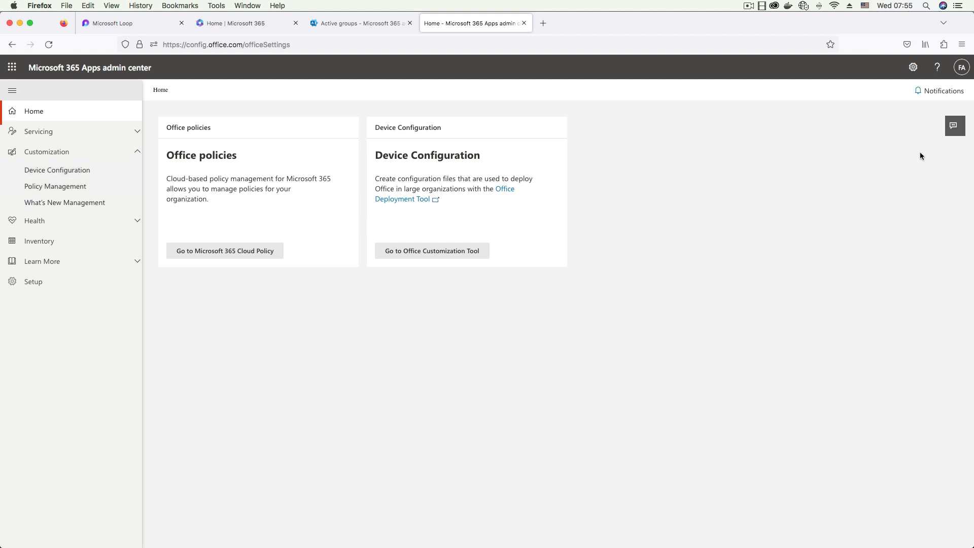
click(960, 44)
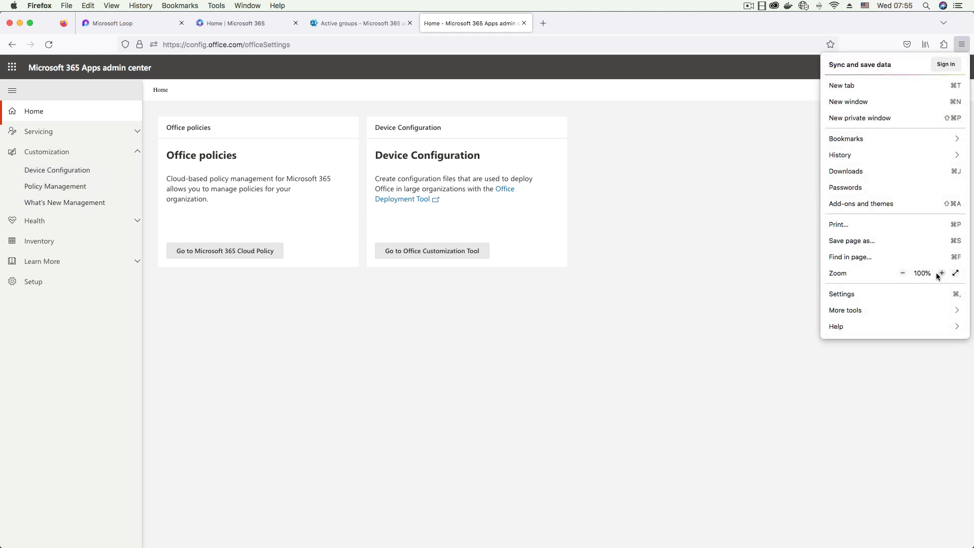
click(940, 273)
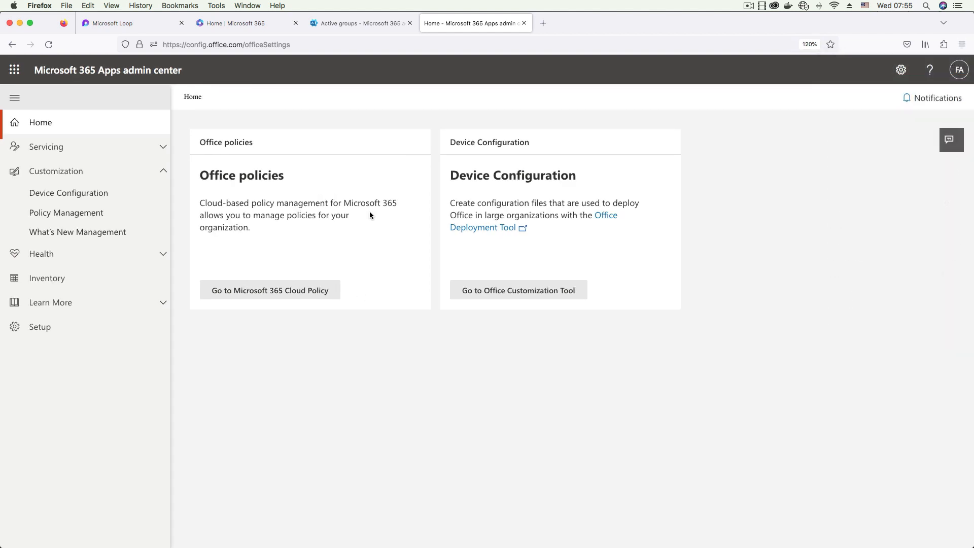
mouse_move(251, 271)
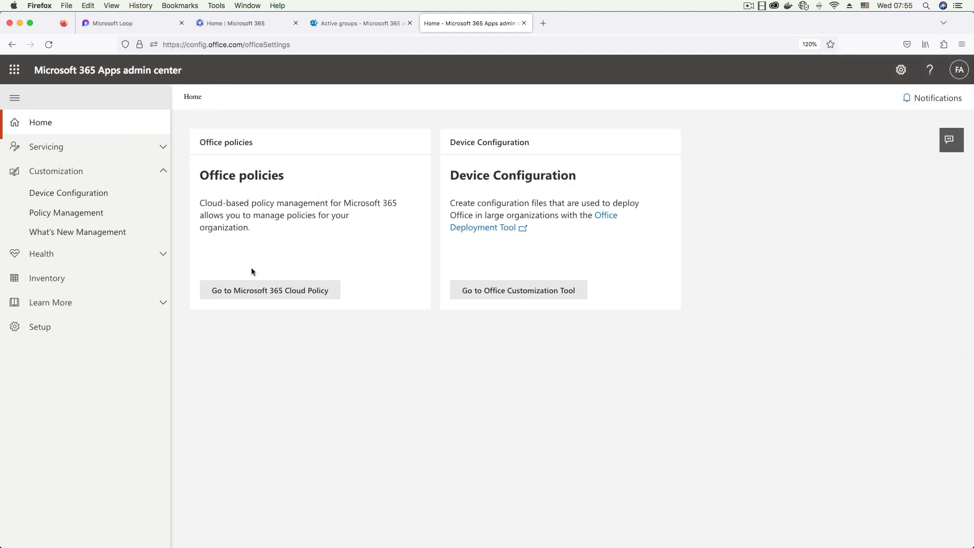
mouse_move(271, 290)
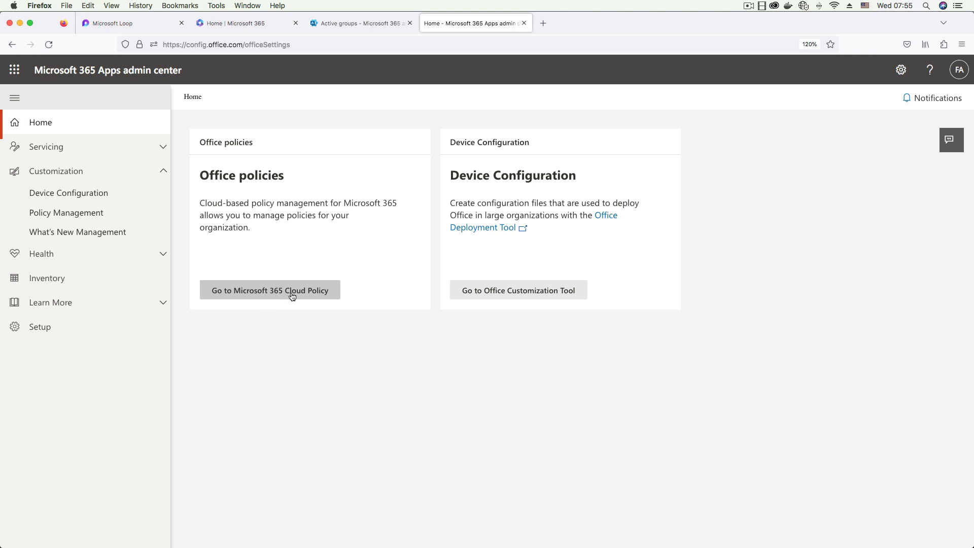
mouse_move(165, 108)
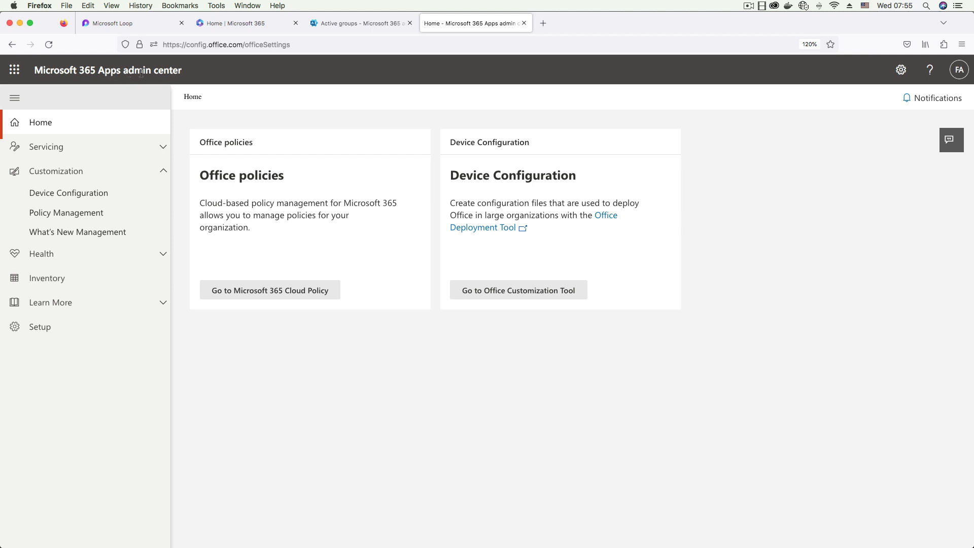
click(238, 23)
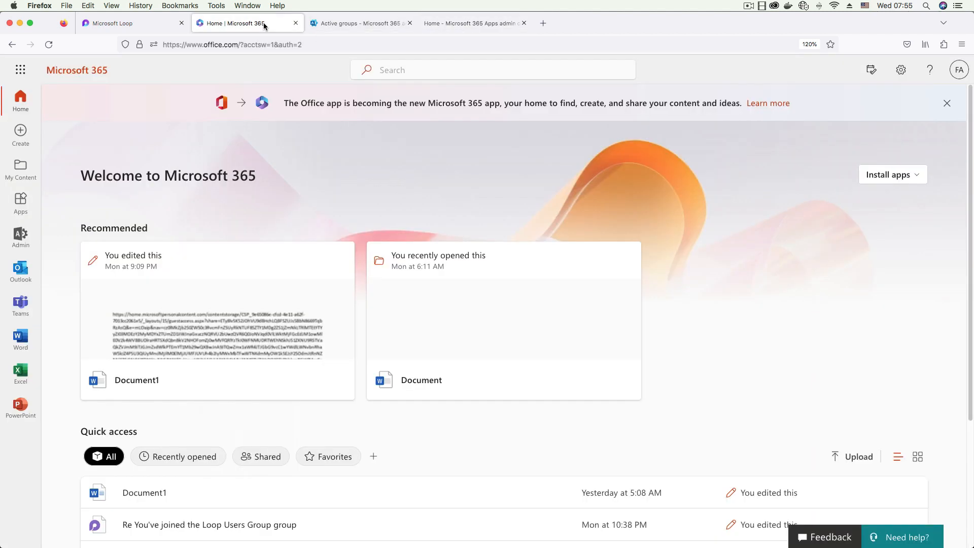
click(360, 23)
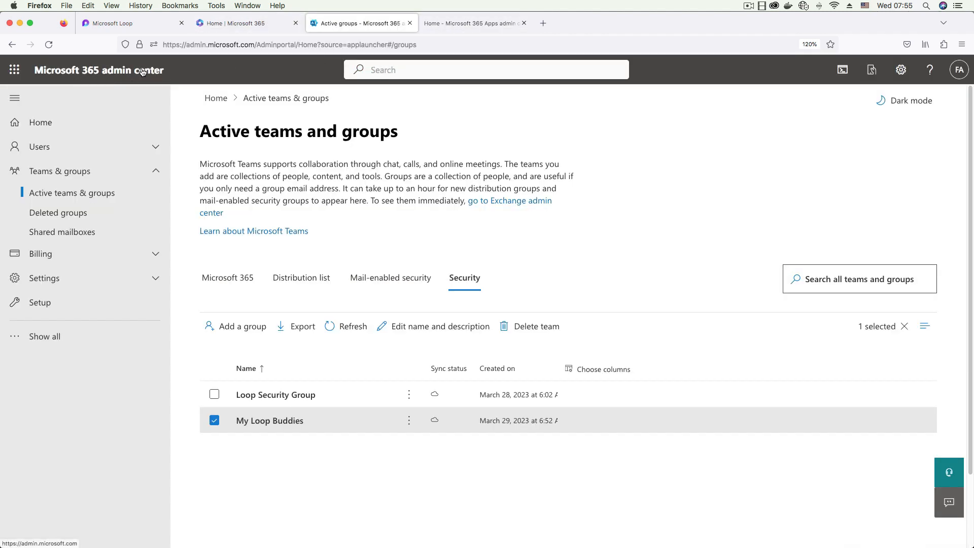
click(472, 22)
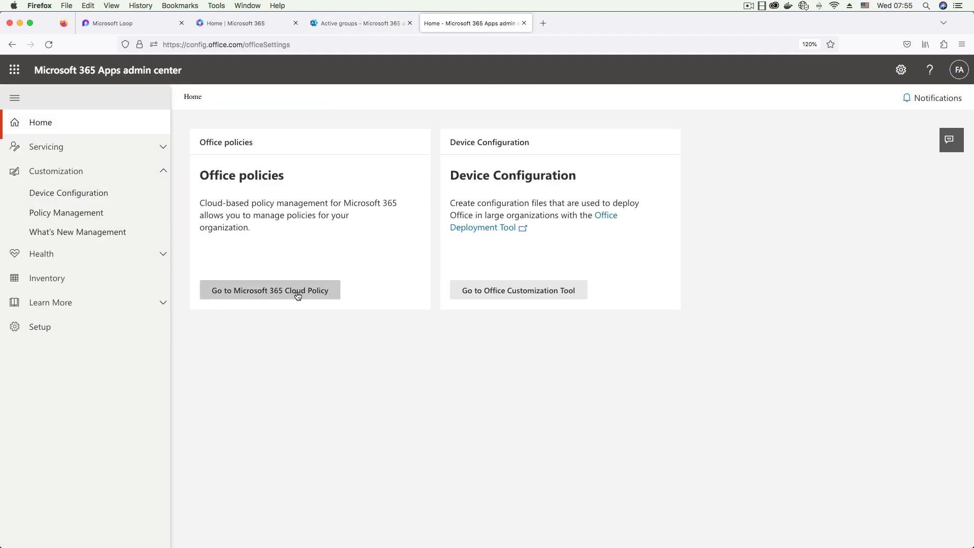
click(269, 290)
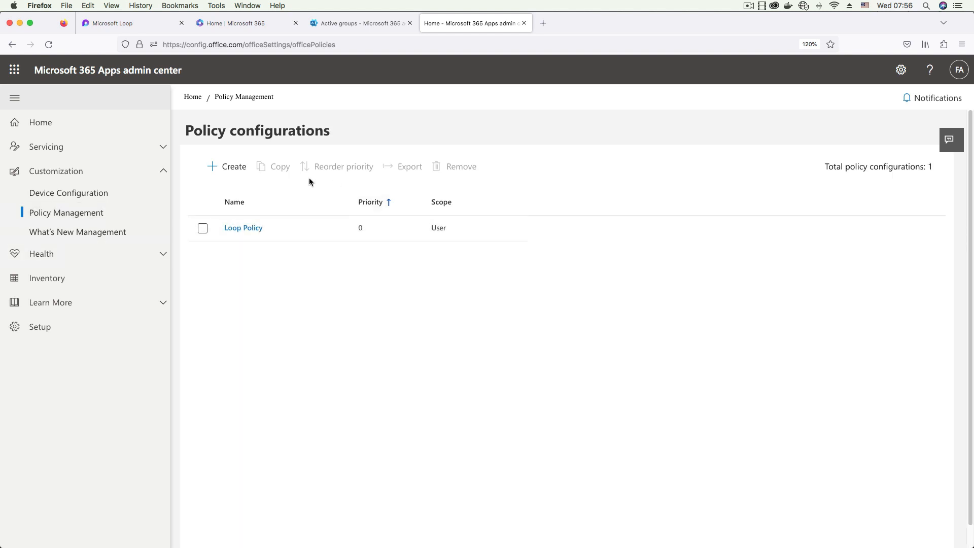
Step: Create a new policy configuration and enter the name 'My Buddies Policy'
click(227, 166)
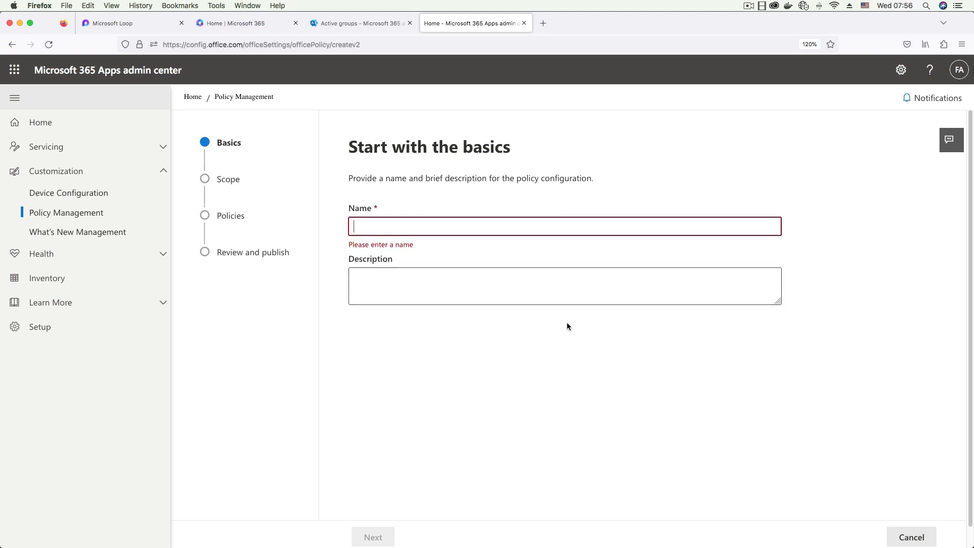
click(564, 225)
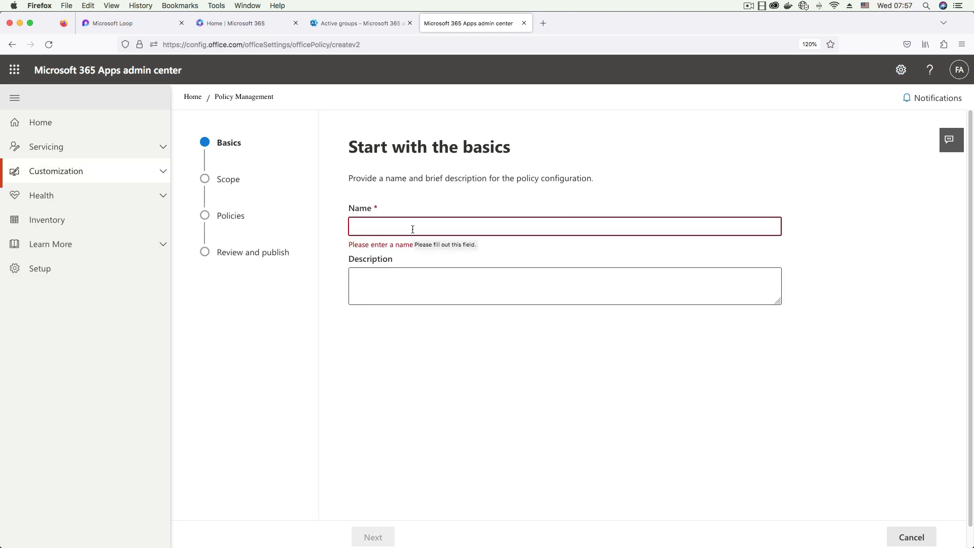
text(My Bud)
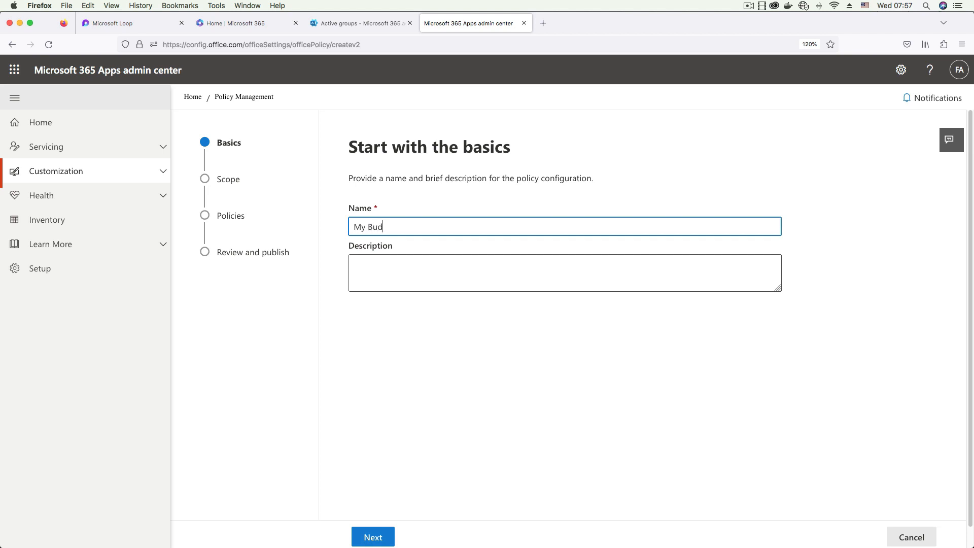
text(dies Pol)
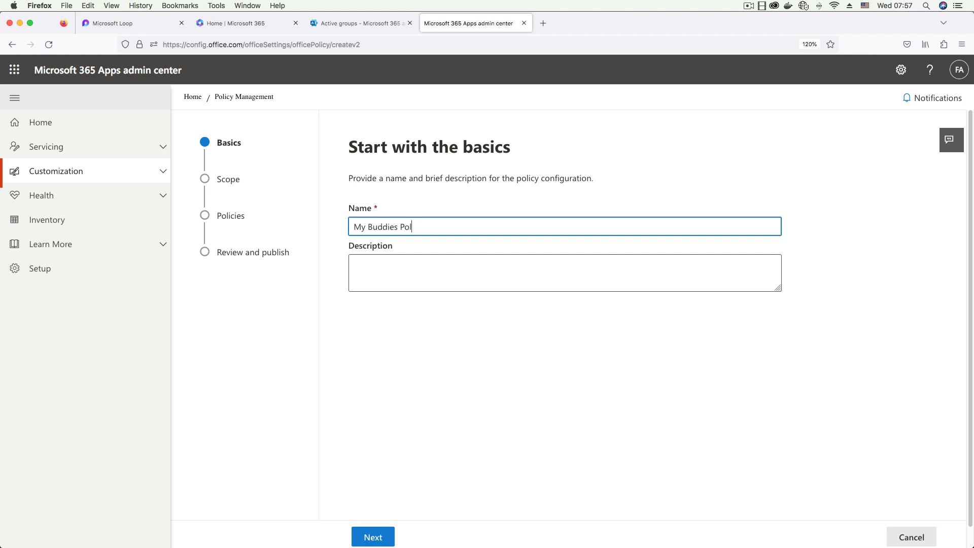
text(icy)
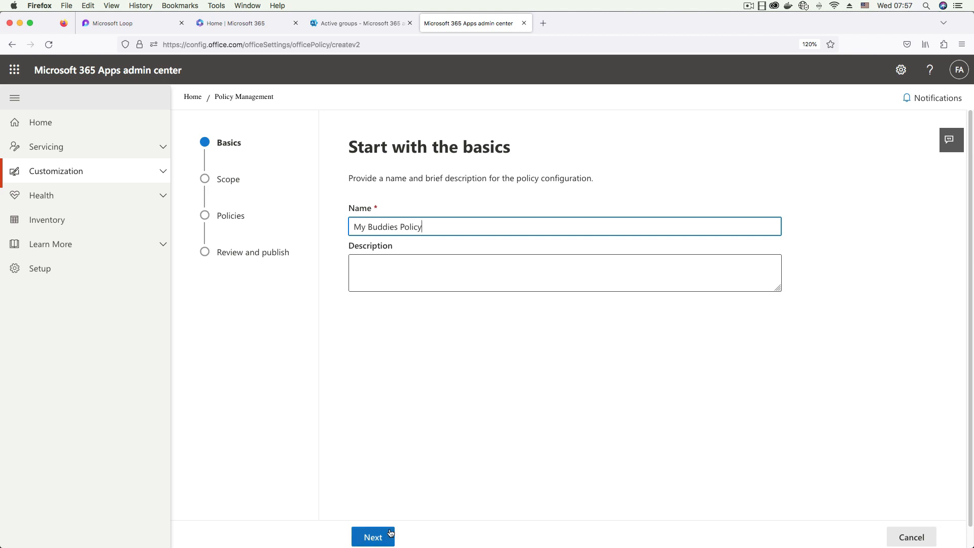
Step: Add the My Loop Buddies group as the scope of My Buddies Policy and save
click(372, 537)
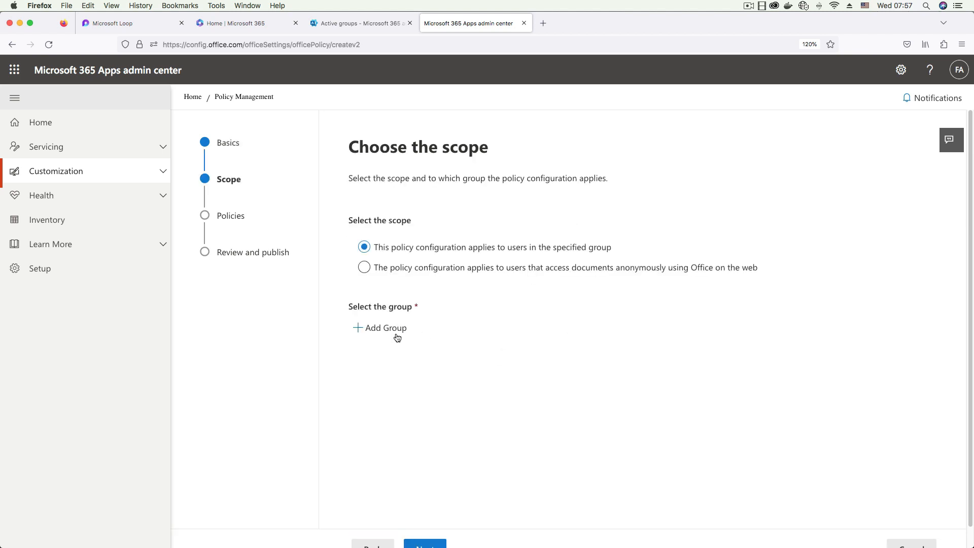
click(379, 328)
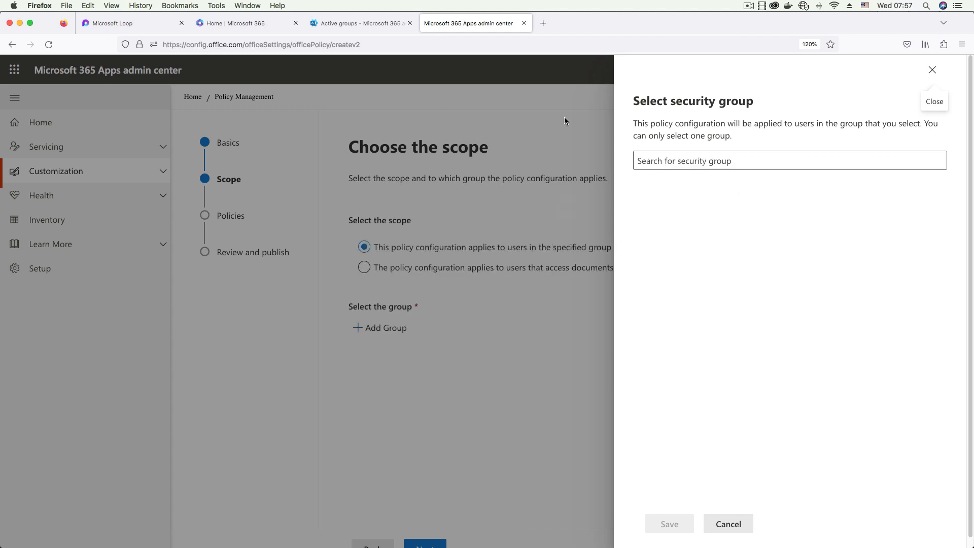
click(360, 23)
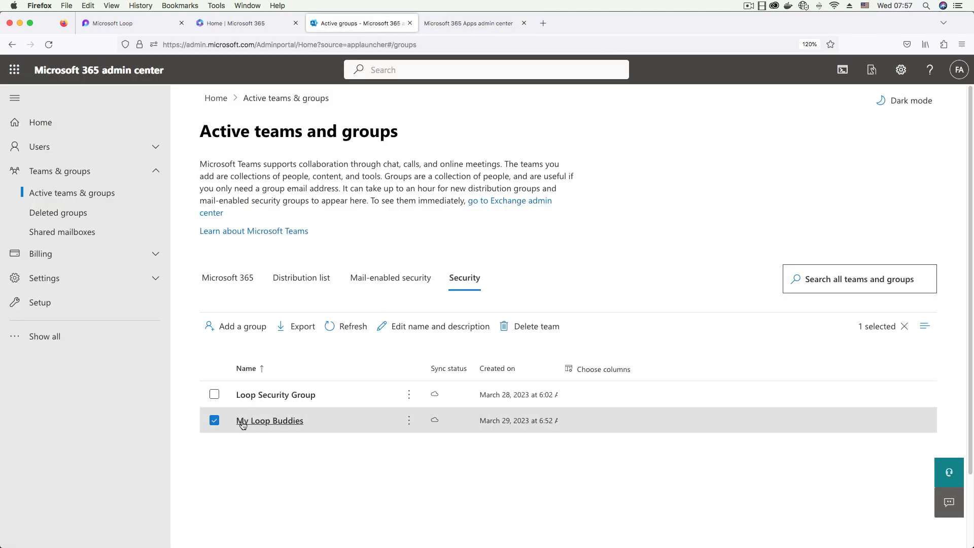
click(214, 421)
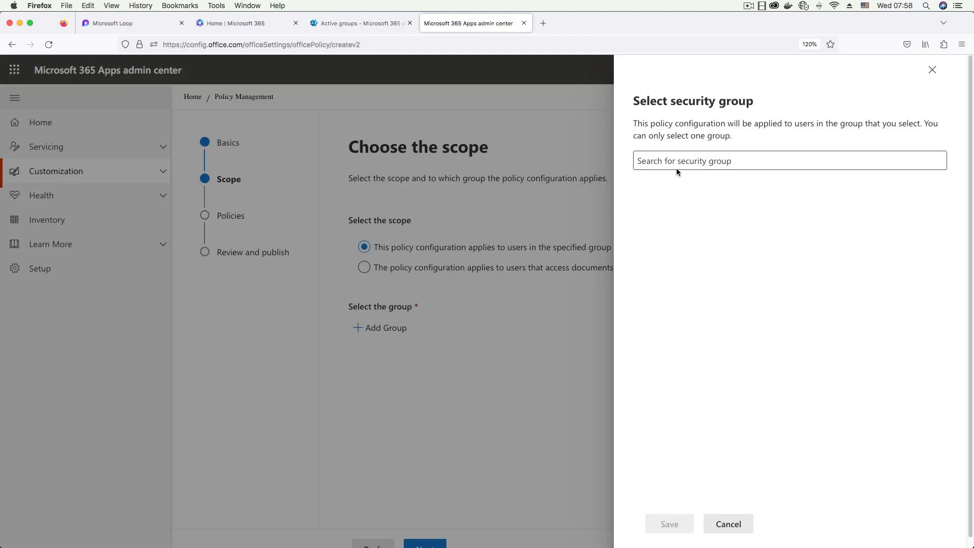
text(my)
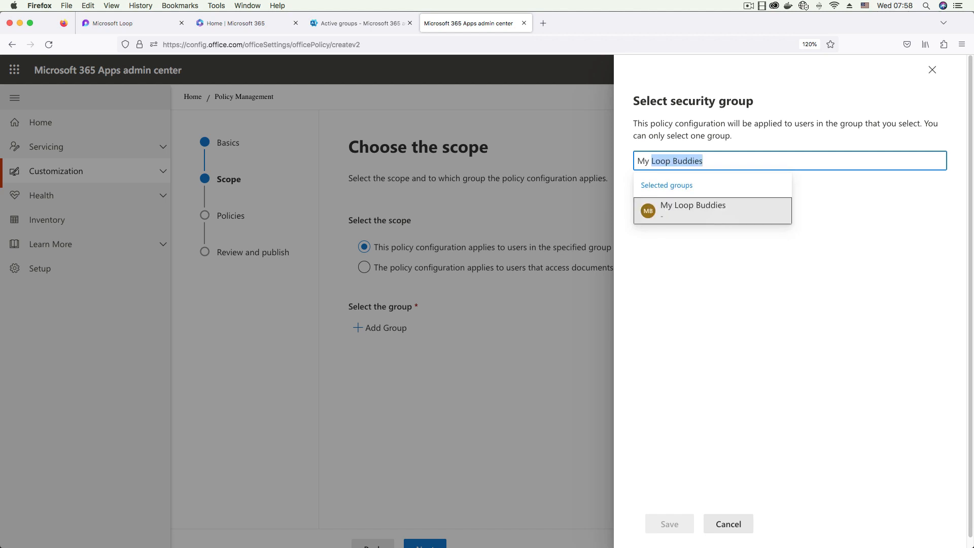
click(691, 205)
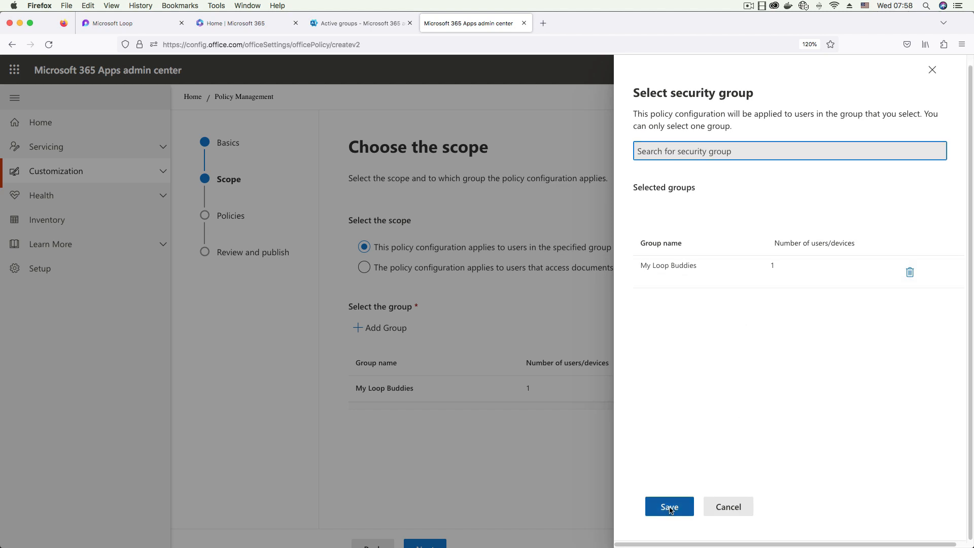
click(668, 506)
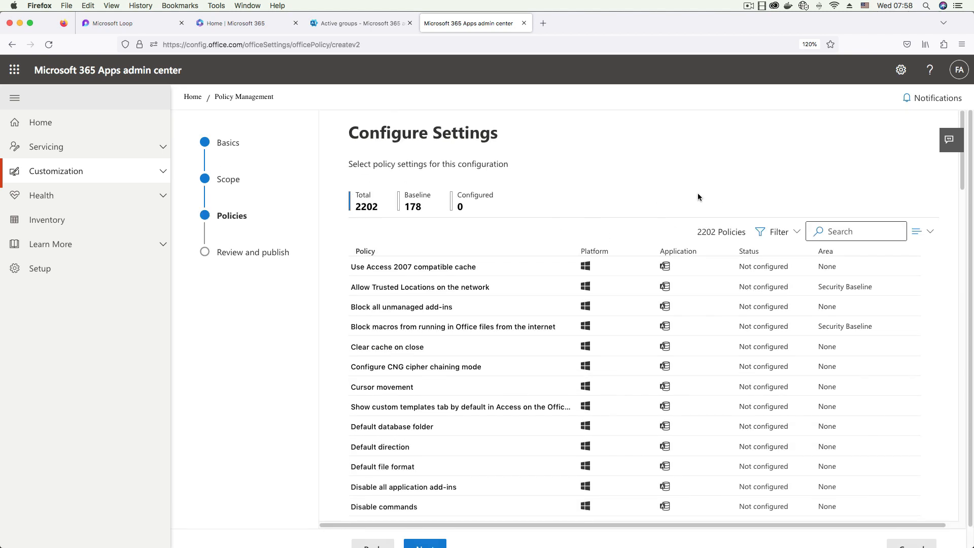
mouse_move(813, 178)
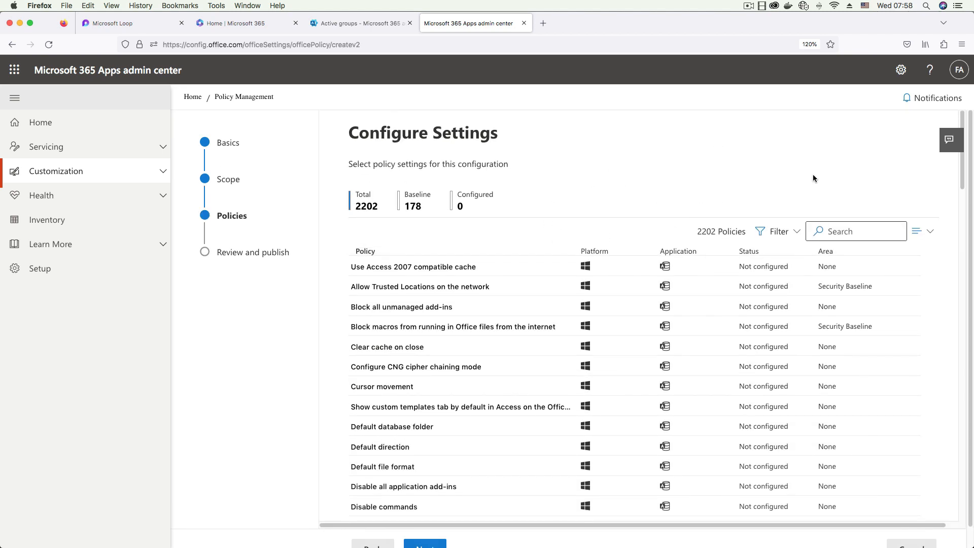
mouse_move(652, 262)
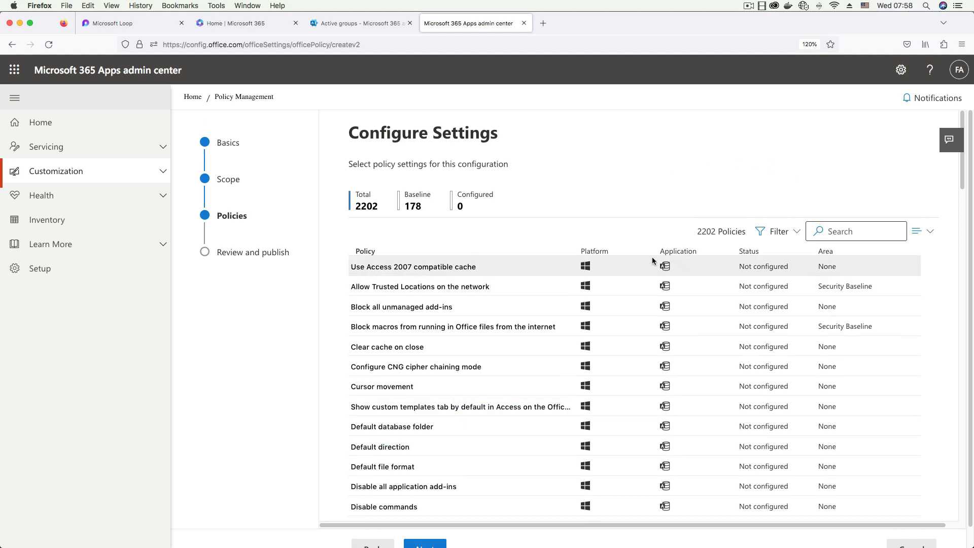
mouse_move(581, 182)
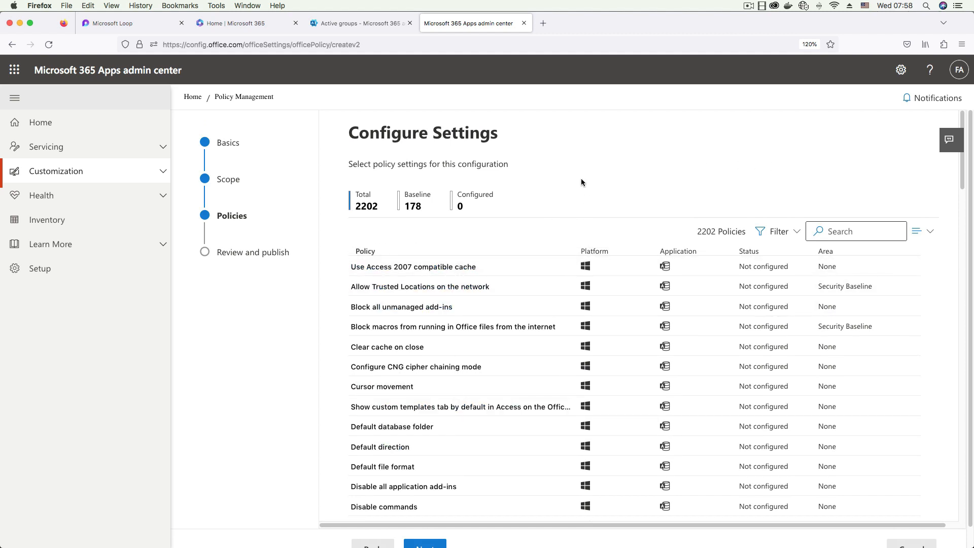
Step: Search the policy settings for 'loop' to list the three Loop file policies
click(855, 231)
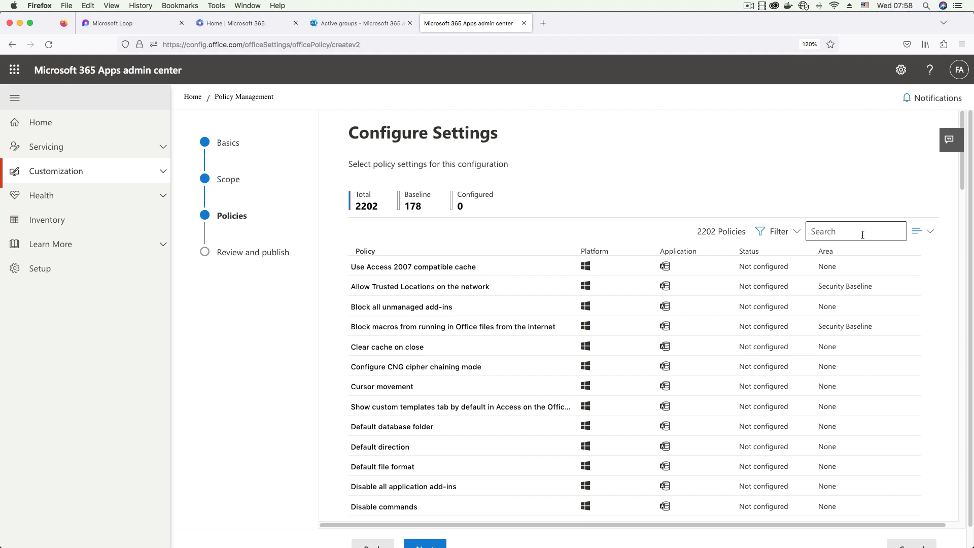
text(loop)
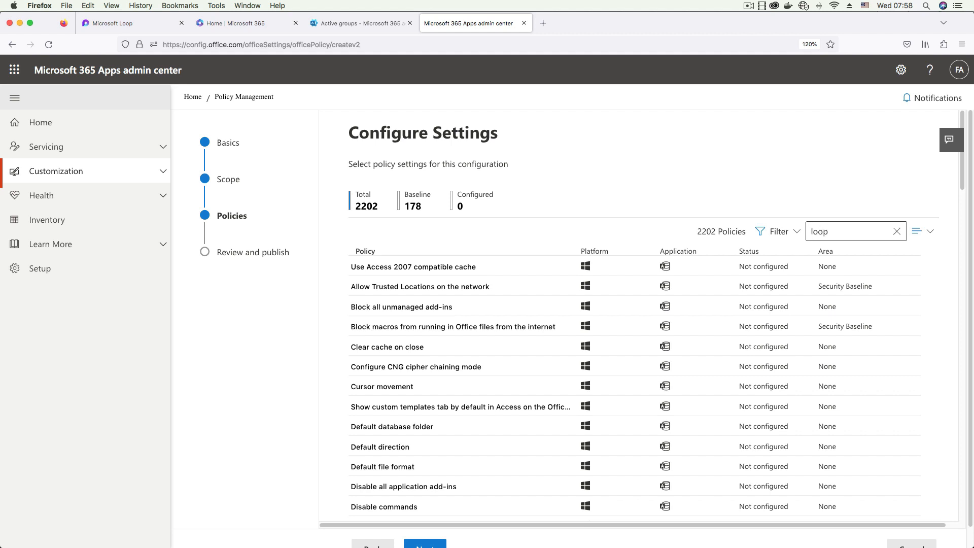
click(896, 231)
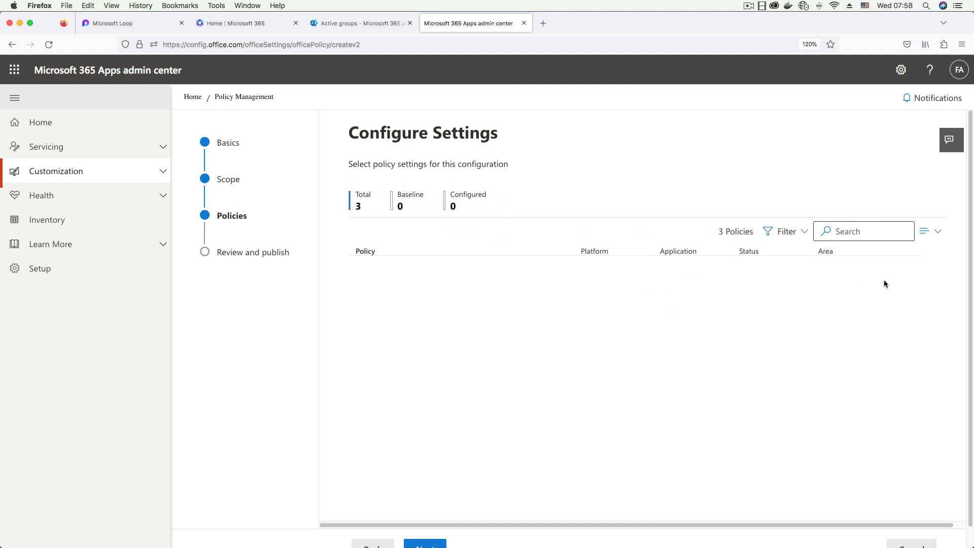
scroll(down, 3)
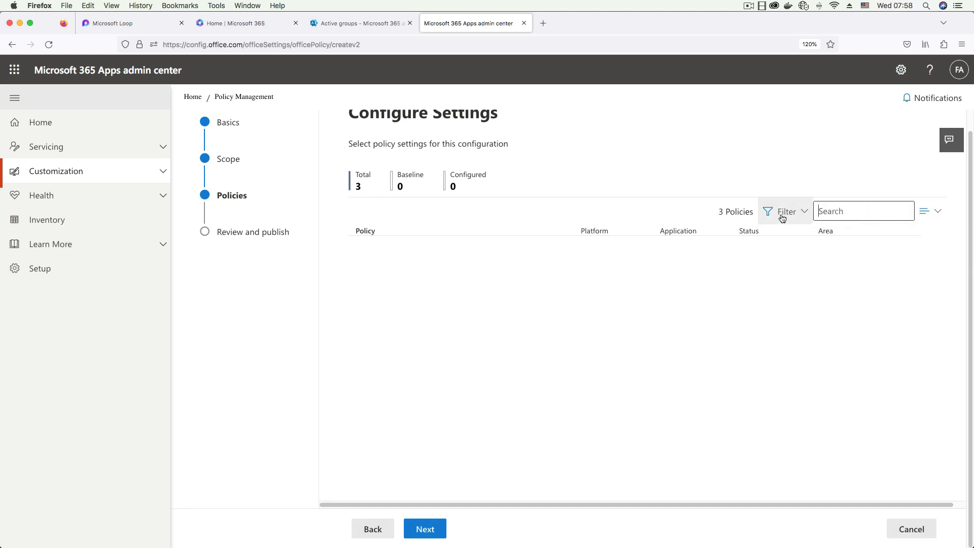
click(785, 211)
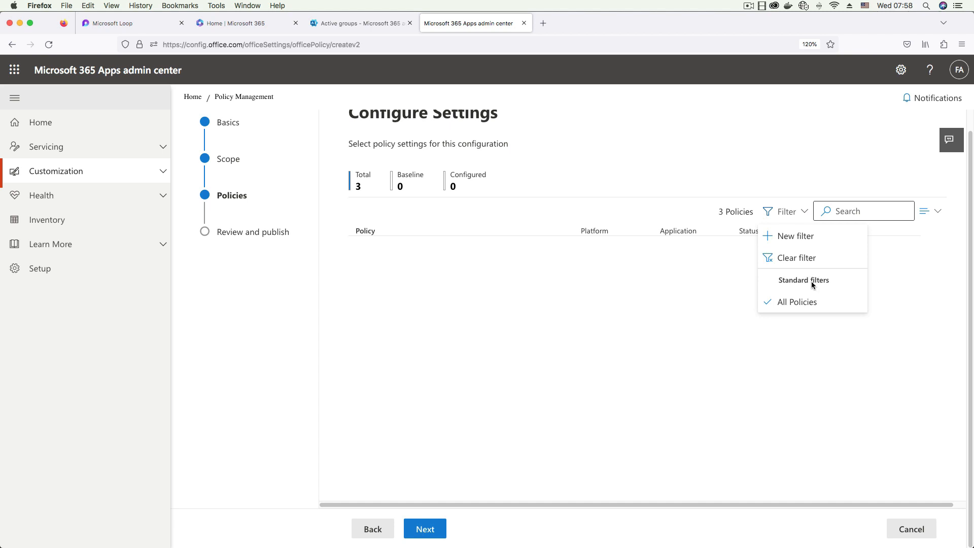
click(796, 302)
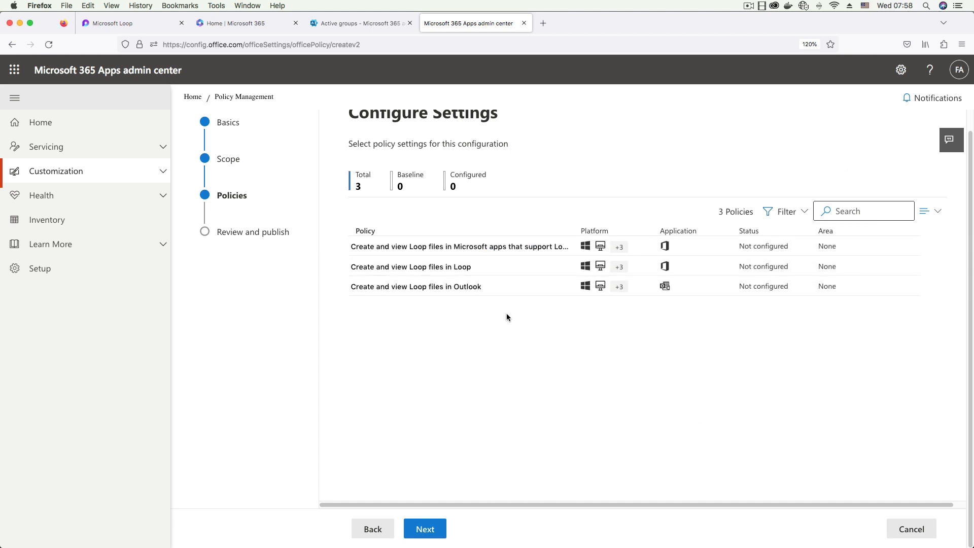
mouse_move(604, 381)
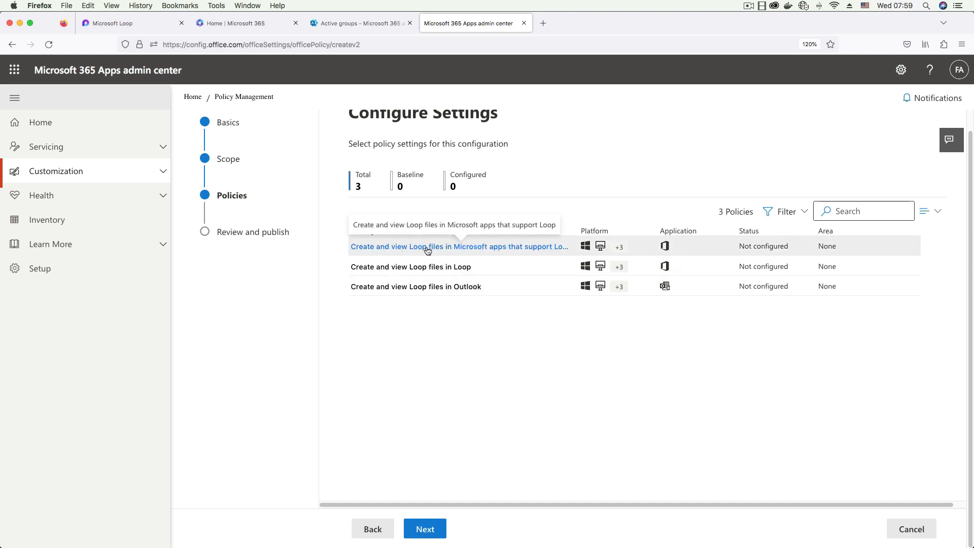
mouse_move(538, 253)
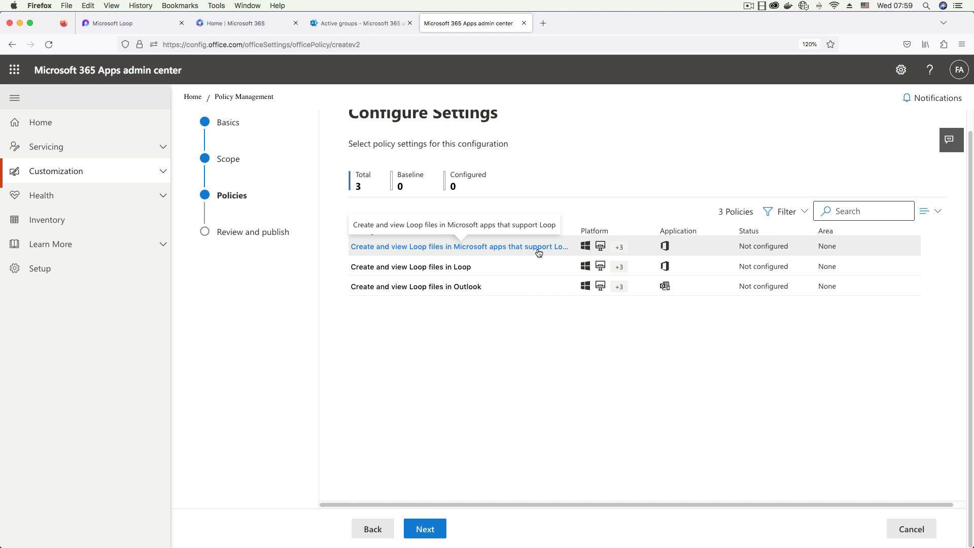
mouse_move(507, 257)
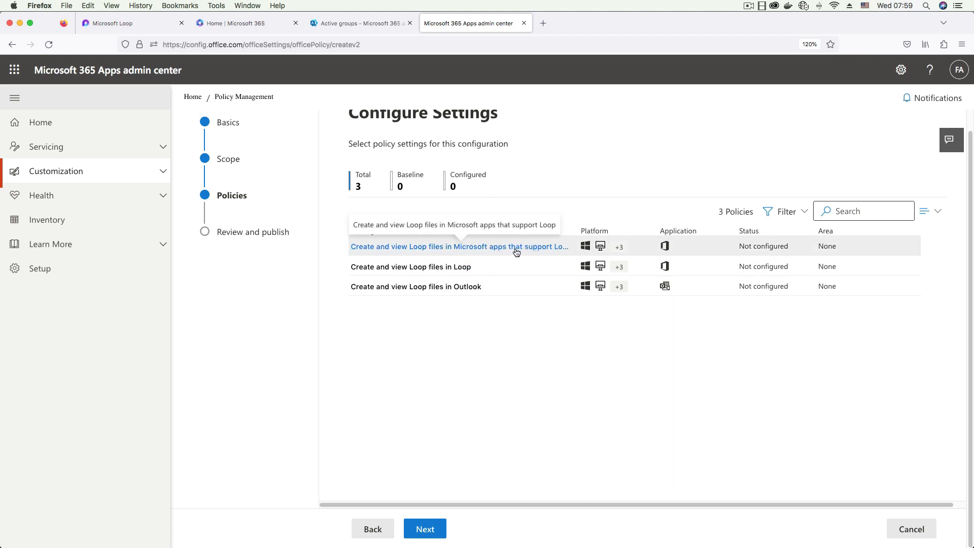
Step: Enable the Loop files in Microsoft apps, Loop and Outlook settings
click(459, 246)
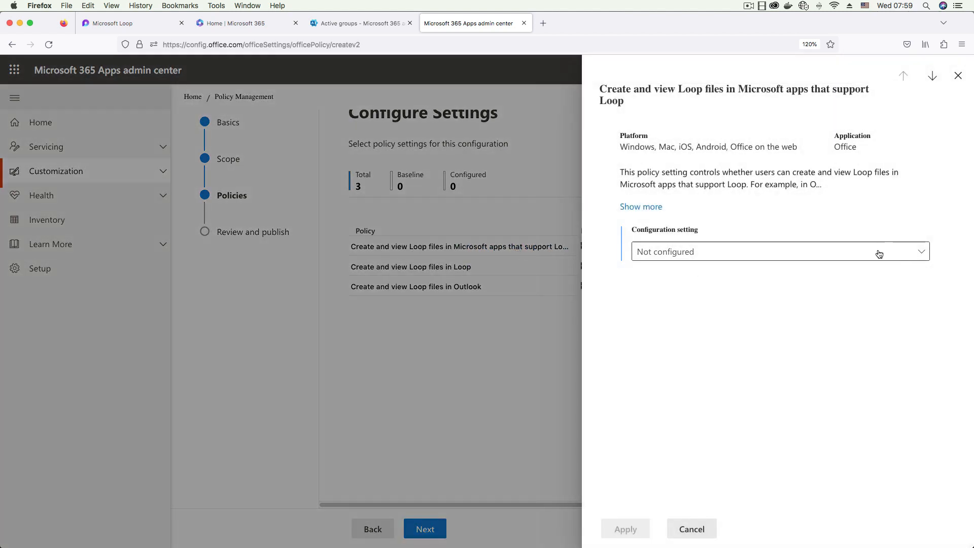
click(778, 251)
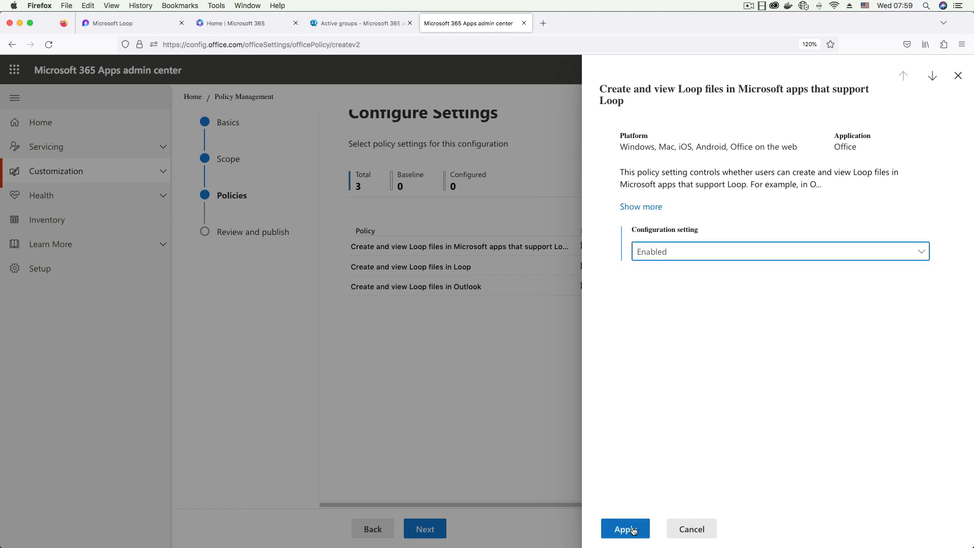
click(625, 528)
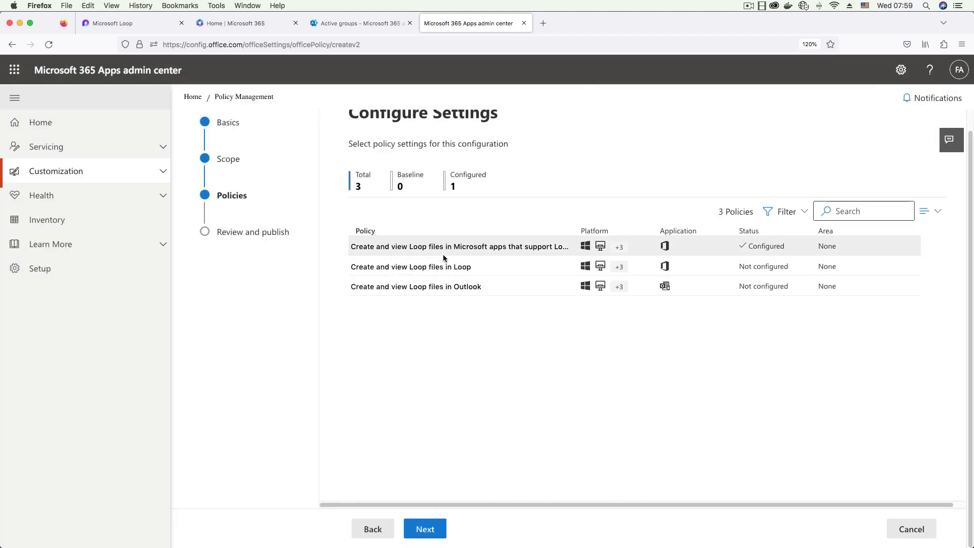
click(409, 266)
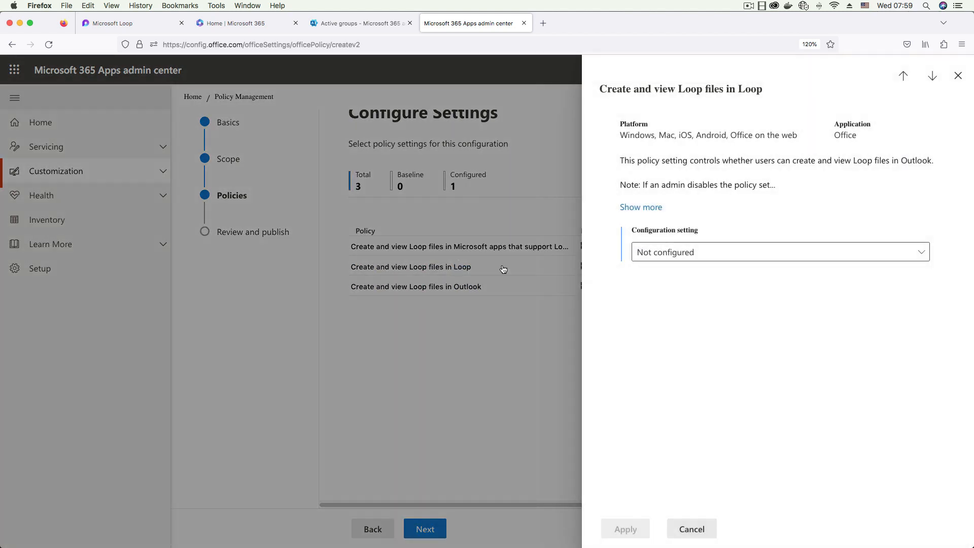
click(778, 252)
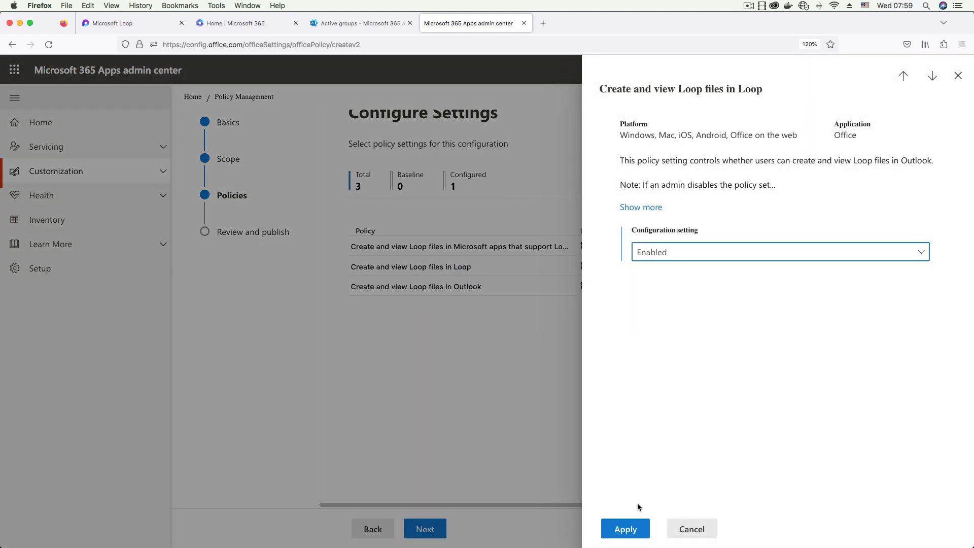
click(625, 529)
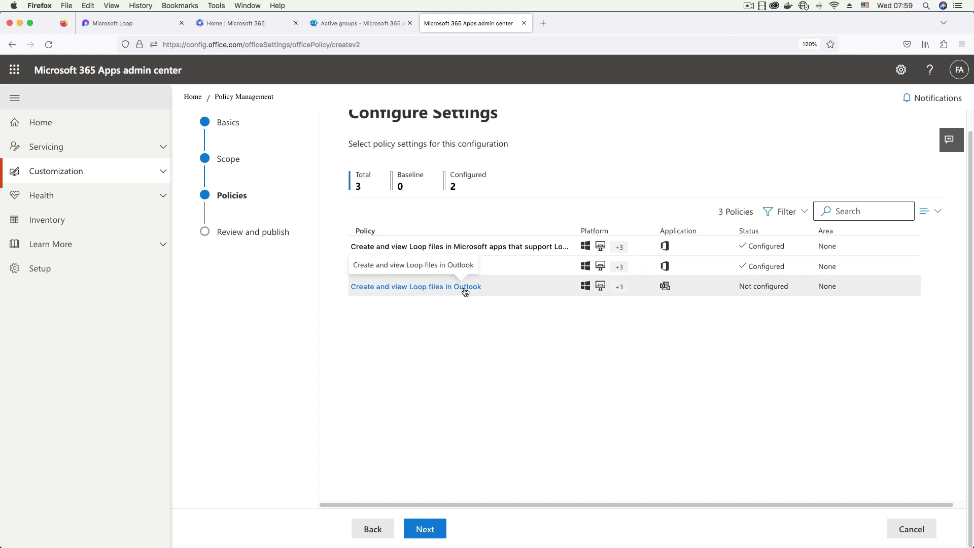
click(415, 286)
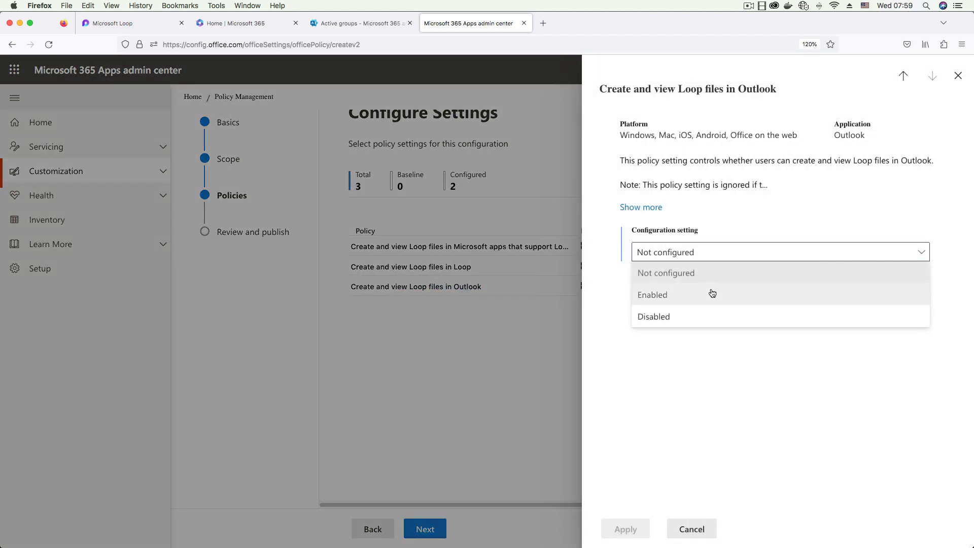
click(652, 294)
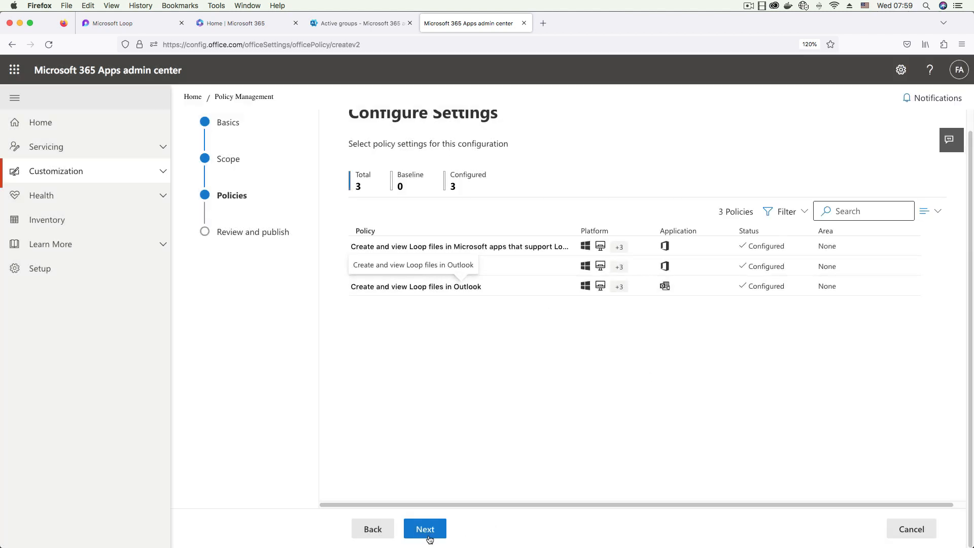
Step: Review the My Buddies Policy summary and create the configuration
click(425, 528)
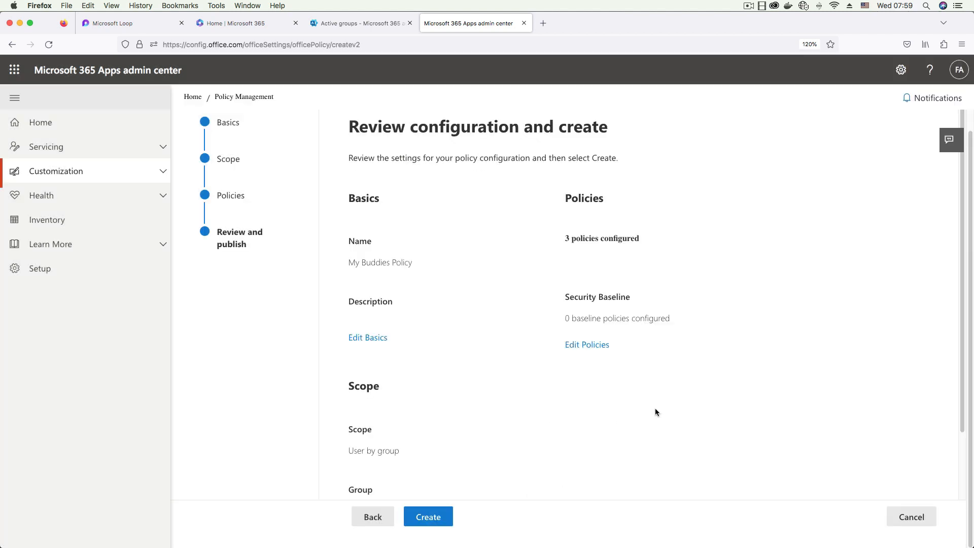
scroll(down, 3)
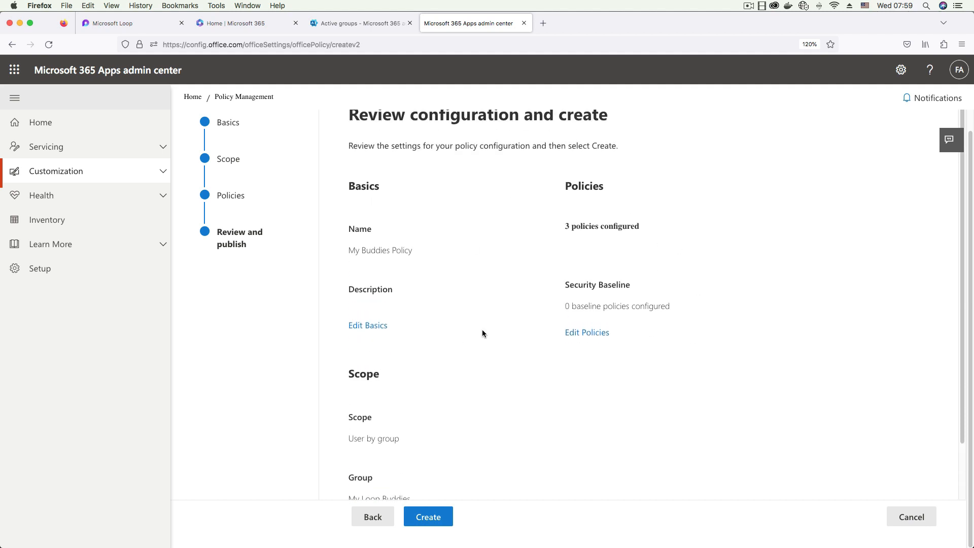
scroll(down, 3)
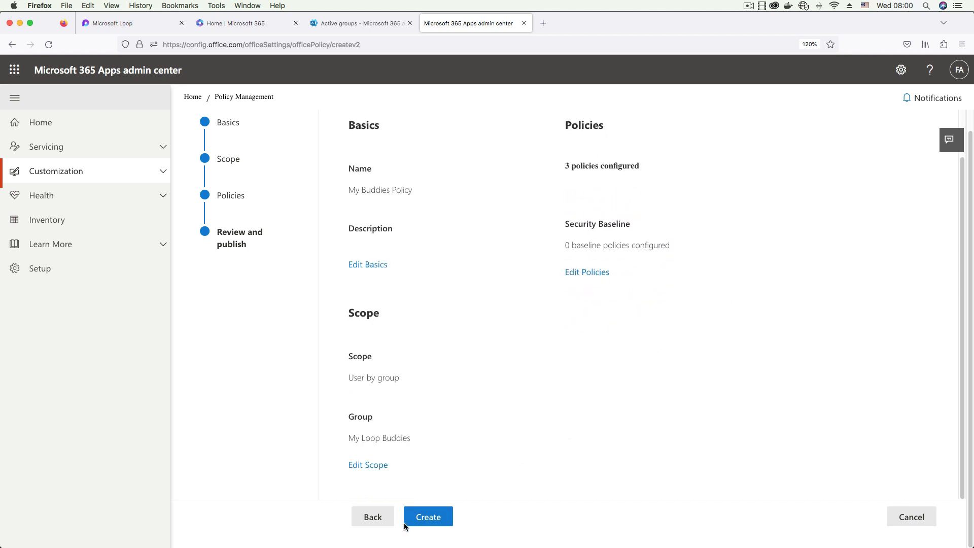
click(427, 516)
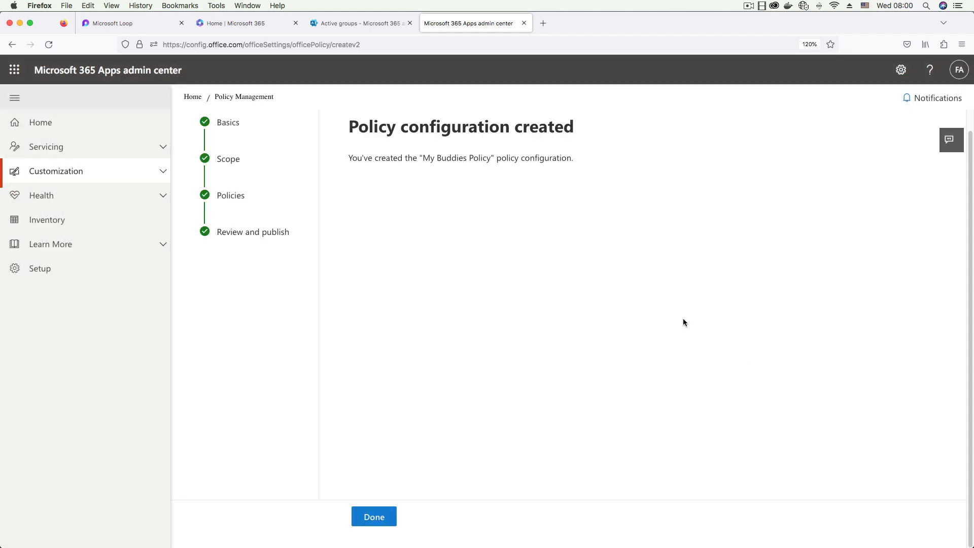
triple_click(460, 158)
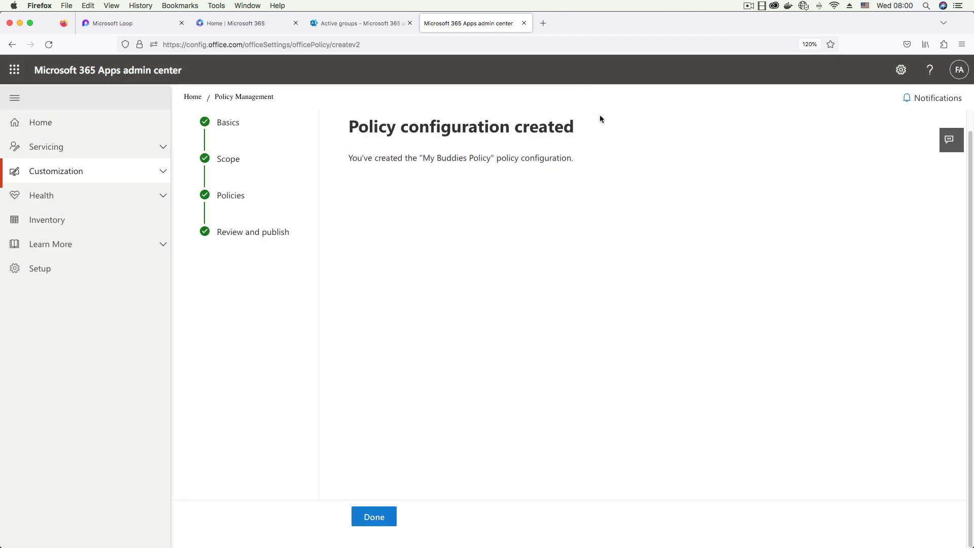
Step: Return to Policy configurations and check My Buddies Policy is listed at priority 1
click(373, 516)
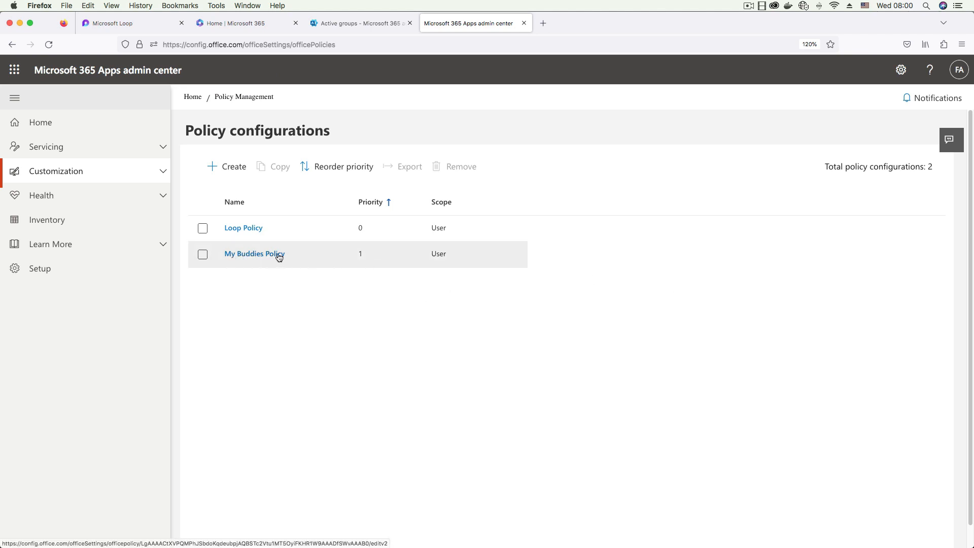
mouse_move(363, 257)
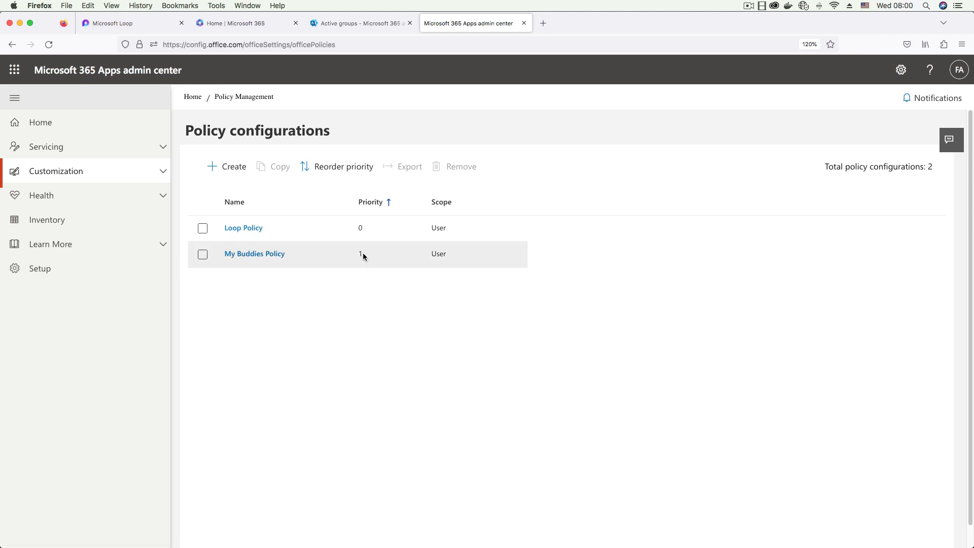
click(202, 254)
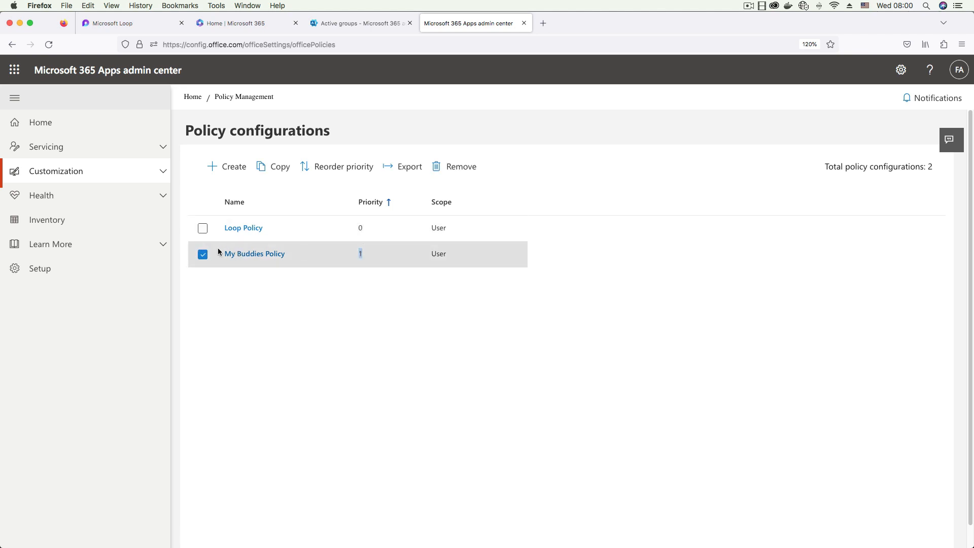
click(203, 255)
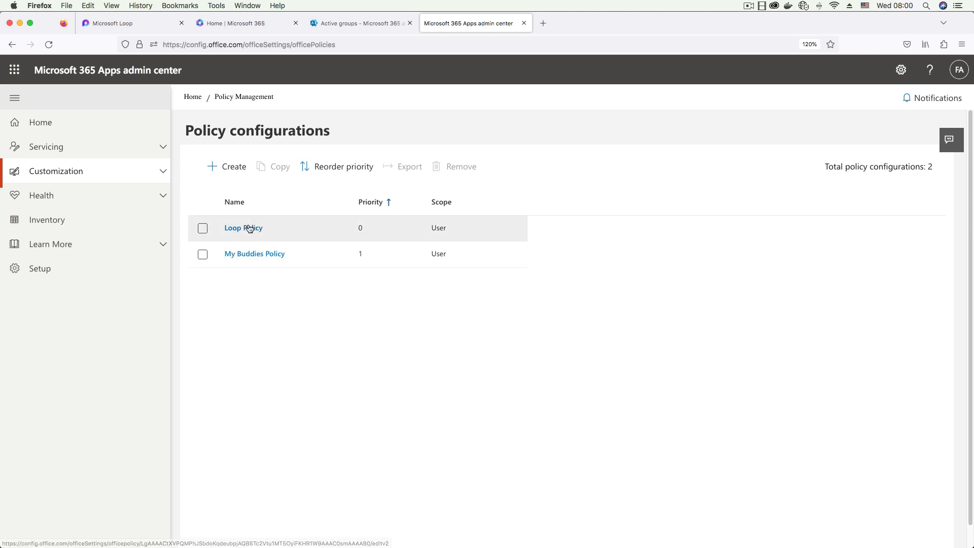
mouse_move(508, 307)
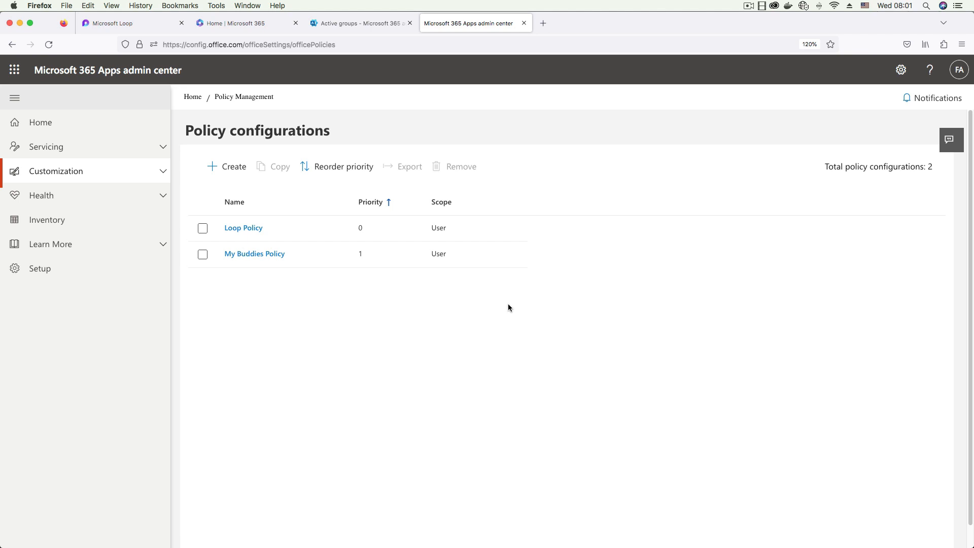
mouse_move(643, 304)
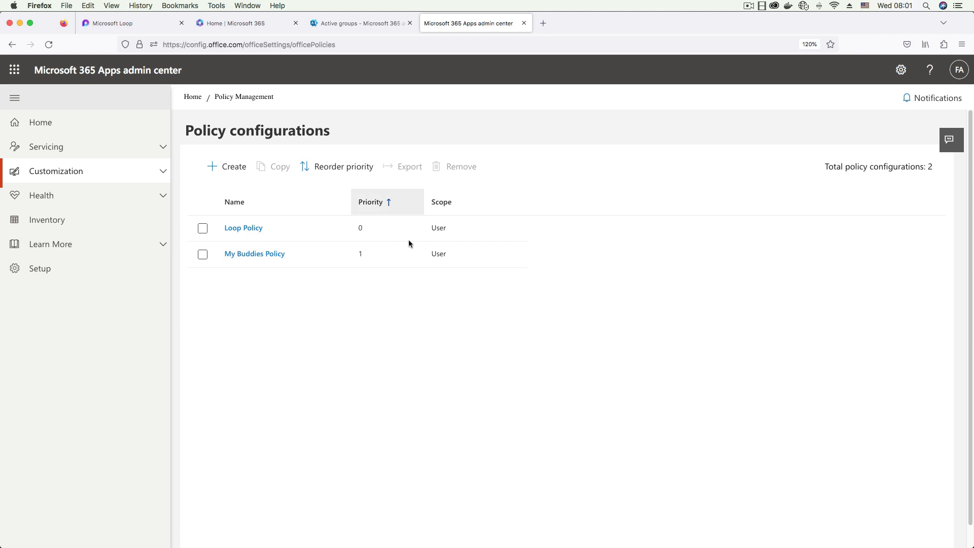
mouse_move(679, 303)
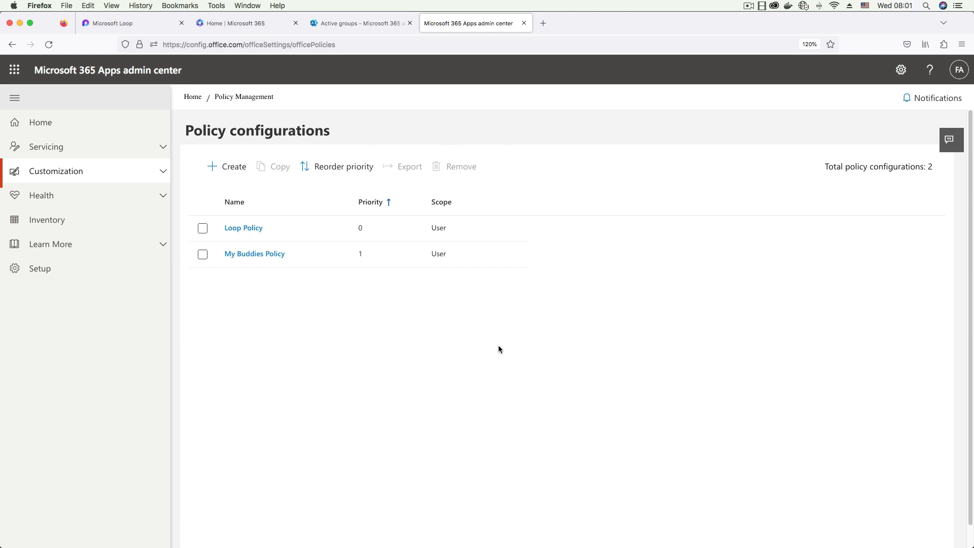
mouse_move(590, 259)
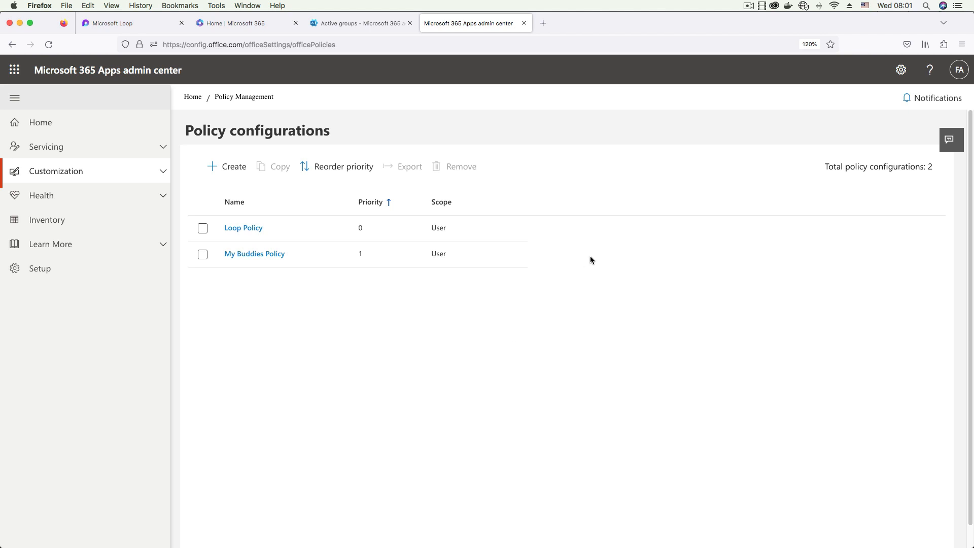